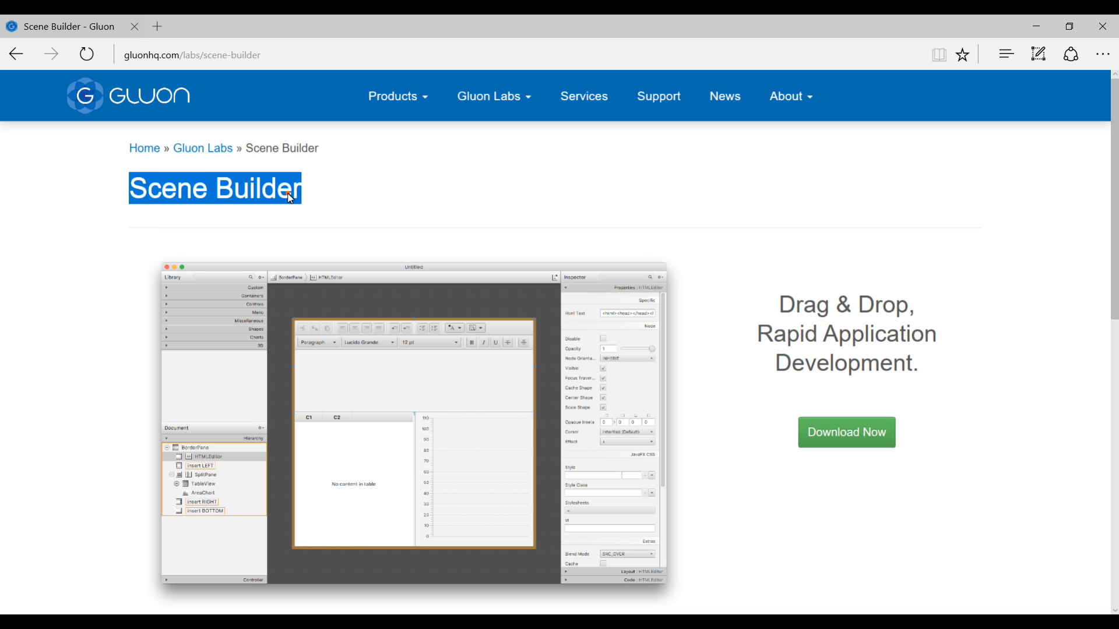
Jump to the Download Scene Builder 8.3.0 table via the green Download Now button
{"action": "left_click", "coordinate": [500, 200]}
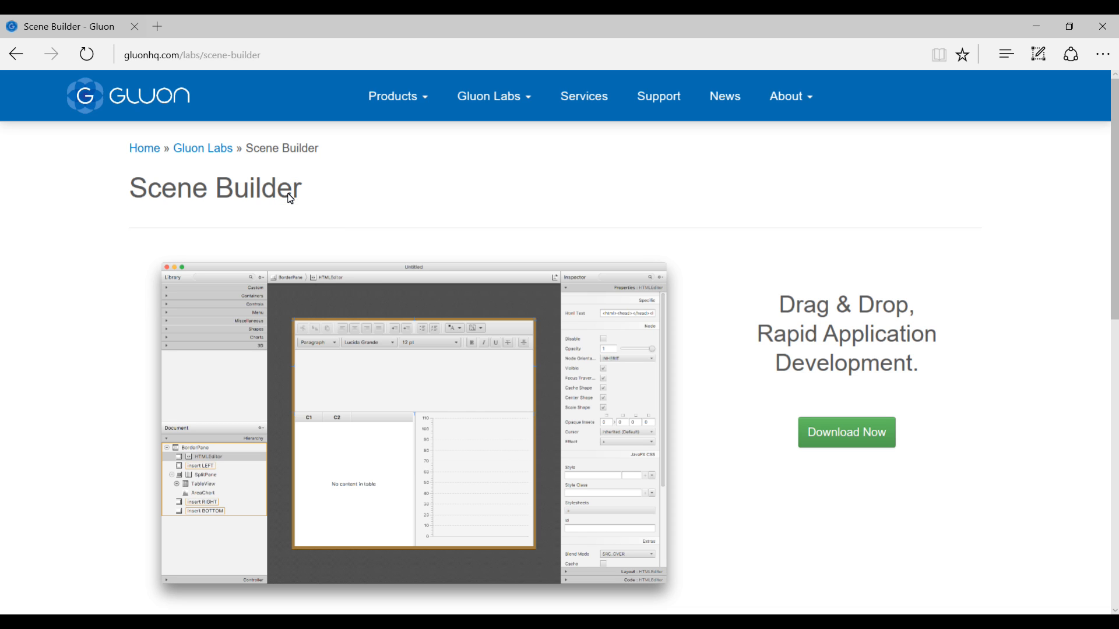
{"action": "mouse_move", "coordinate": [183, 206]}
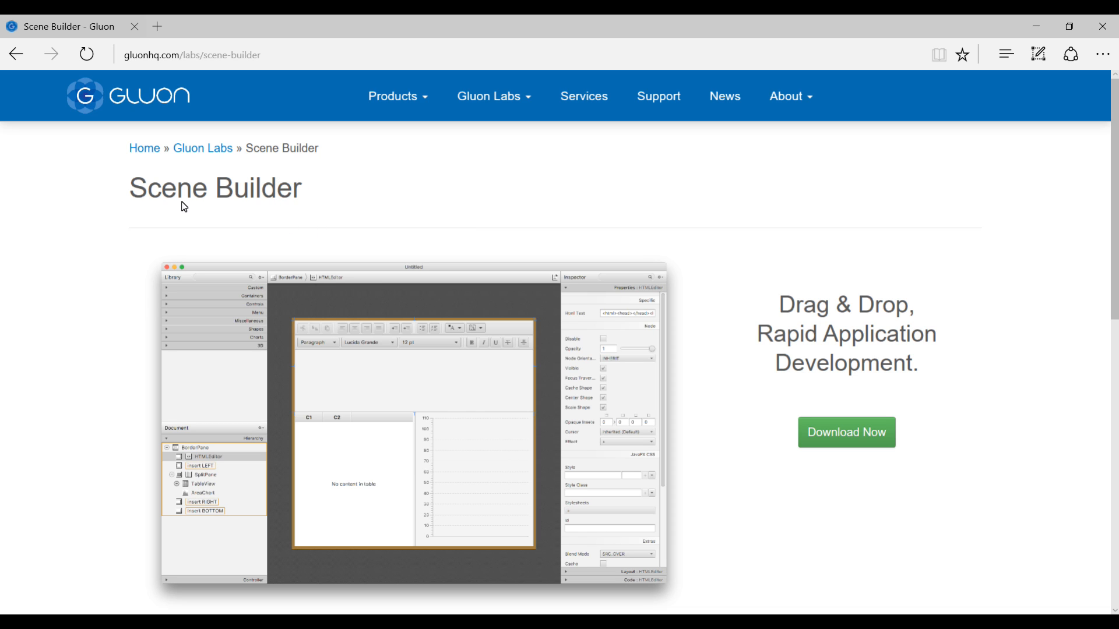
{"action": "mouse_move", "coordinate": [289, 233]}
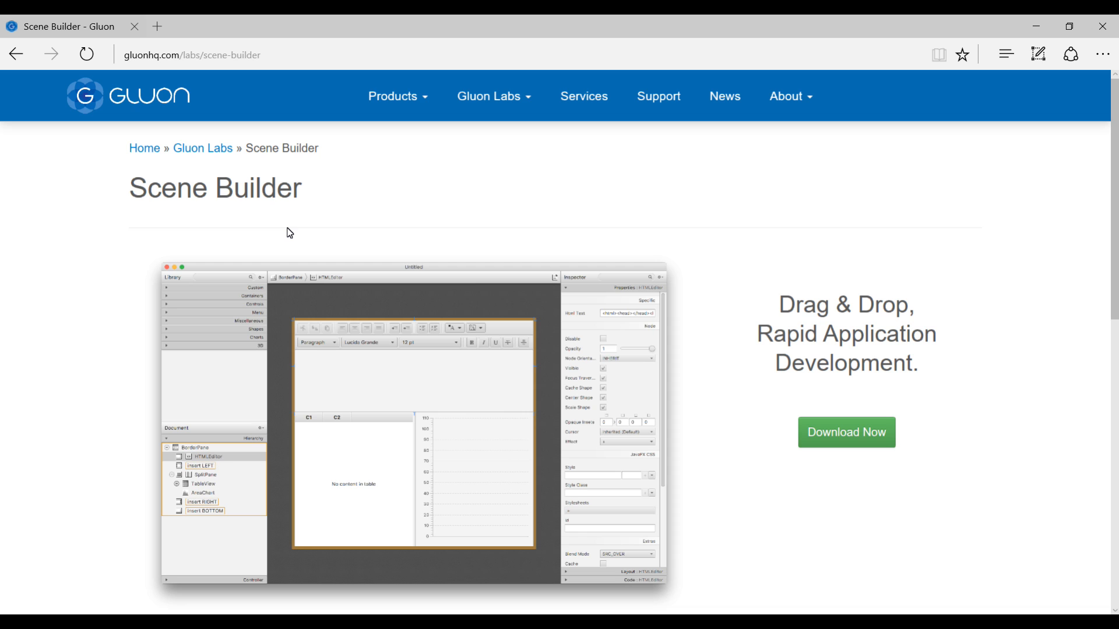
{"action": "mouse_move", "coordinate": [185, 120]}
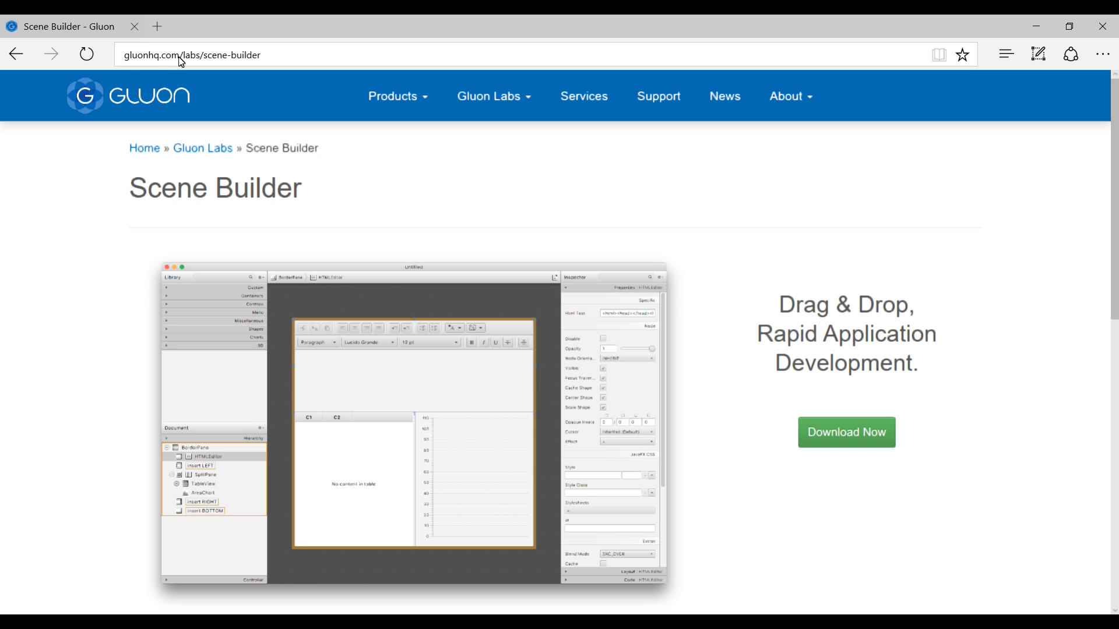
{"action": "mouse_move", "coordinate": [240, 65]}
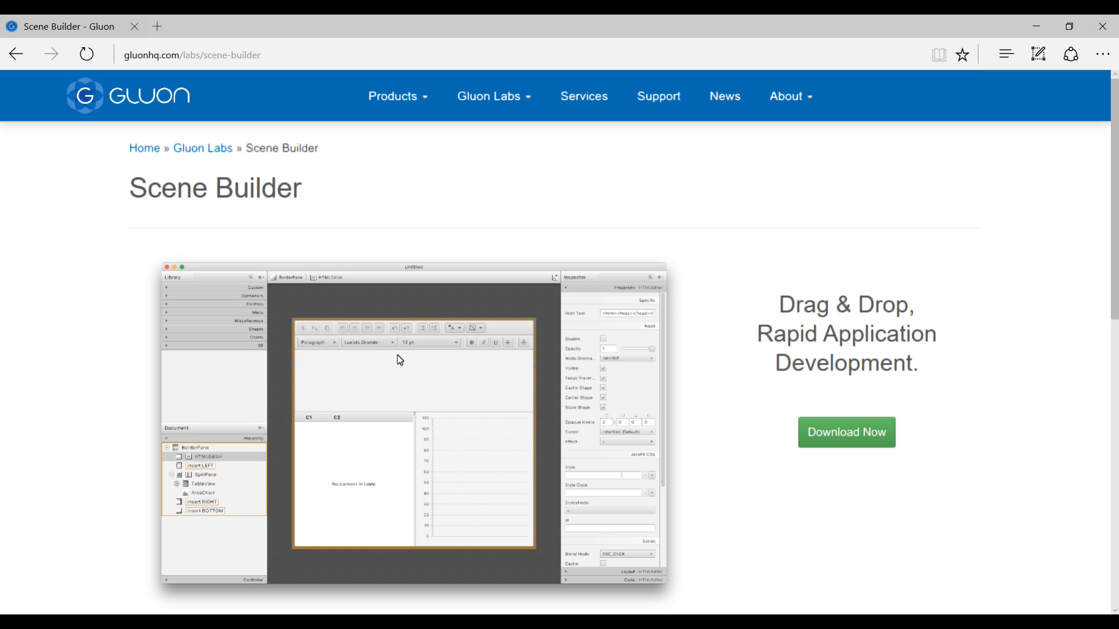
{"action": "scroll", "scroll_direction": "down", "scroll_amount": 3}
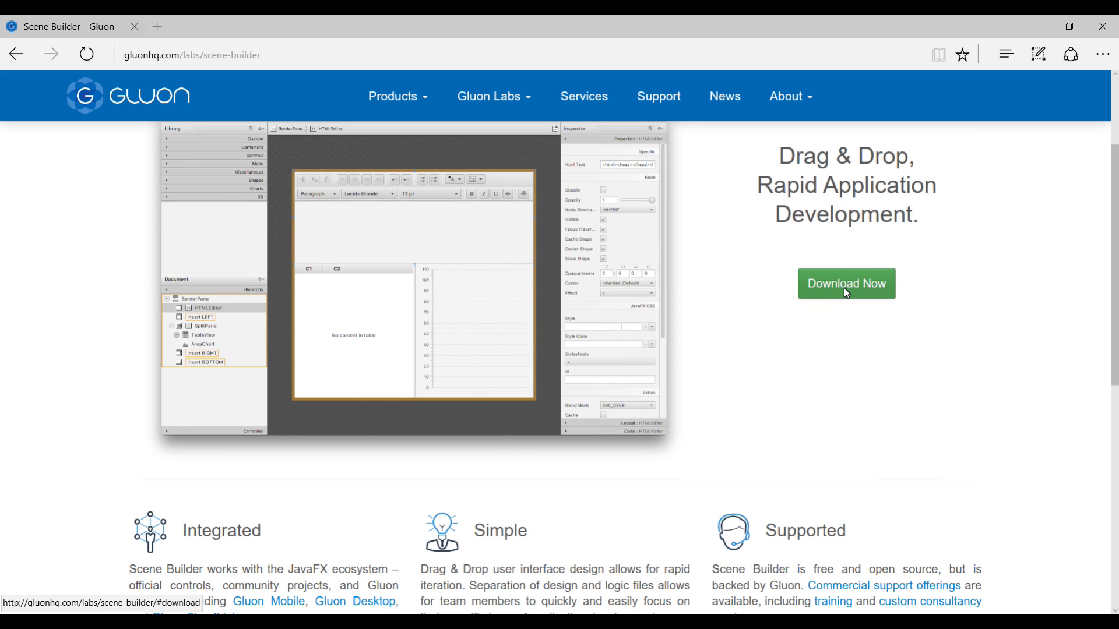
{"action": "left_click", "coordinate": [846, 283]}
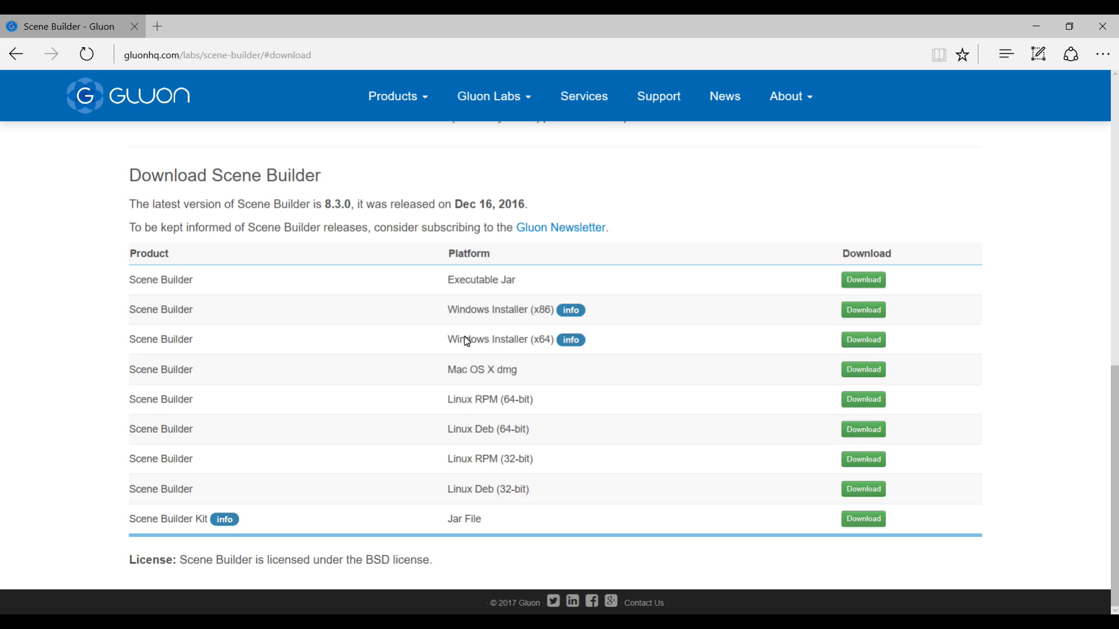
{"action": "mouse_move", "coordinate": [534, 343]}
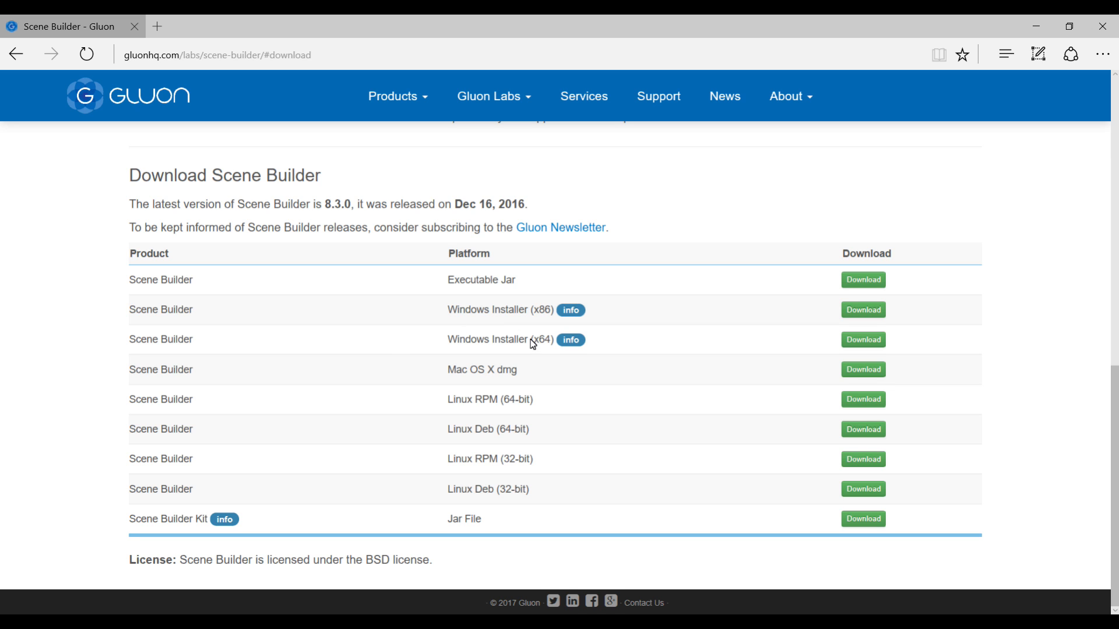
{"action": "mouse_move", "coordinate": [570, 339]}
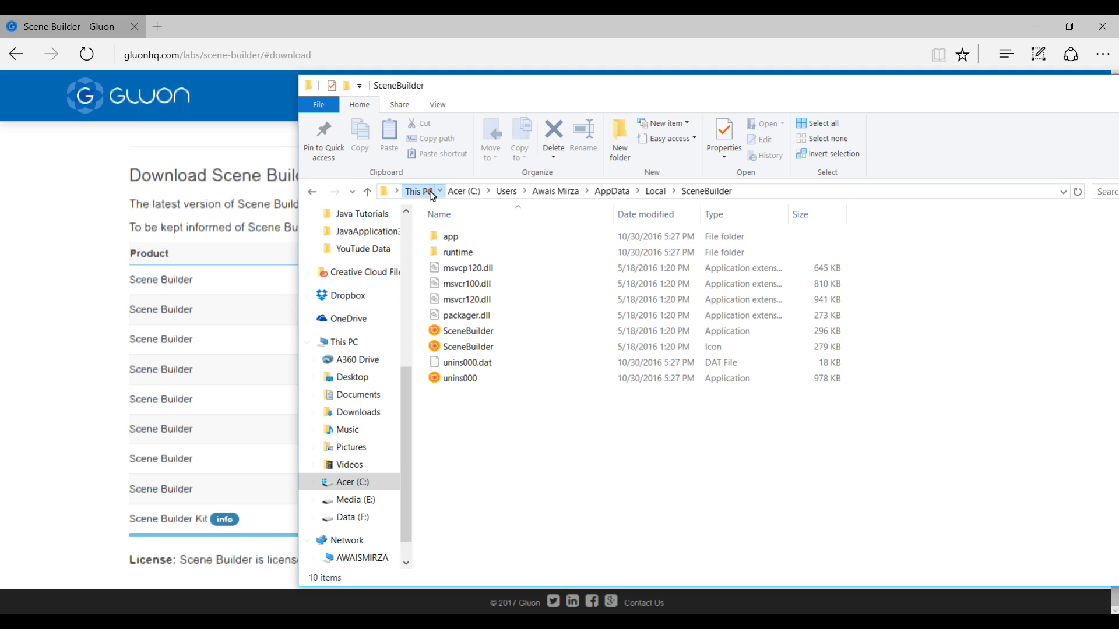
Show This PC's system properties to confirm a 64-bit OS on an x64 processor
{"action": "right_click", "coordinate": [706, 456]}
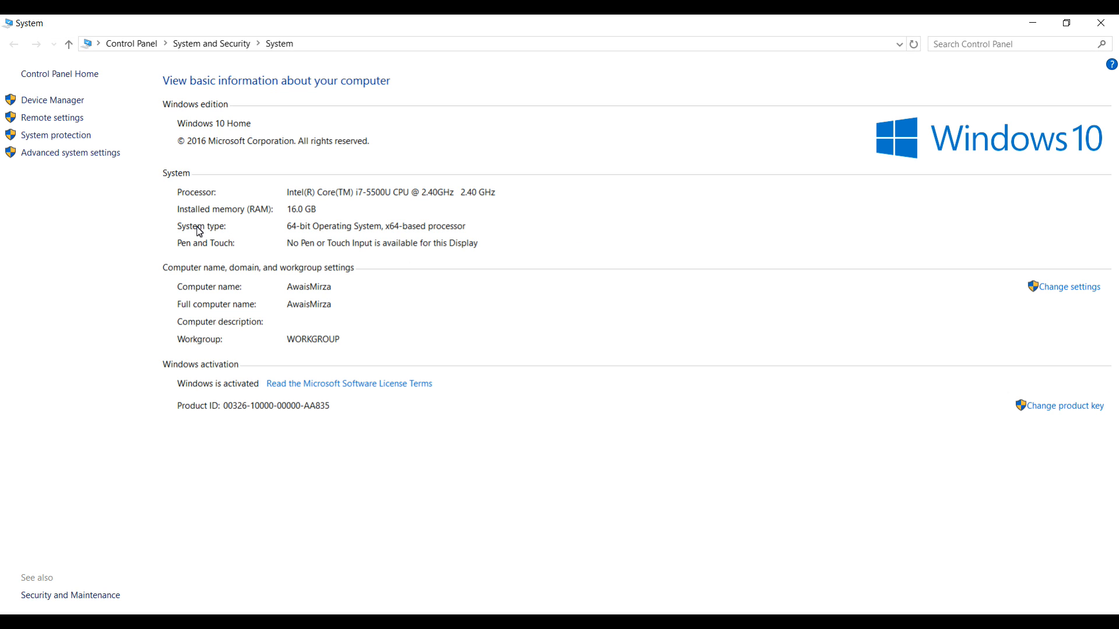
{"action": "mouse_move", "coordinate": [287, 231]}
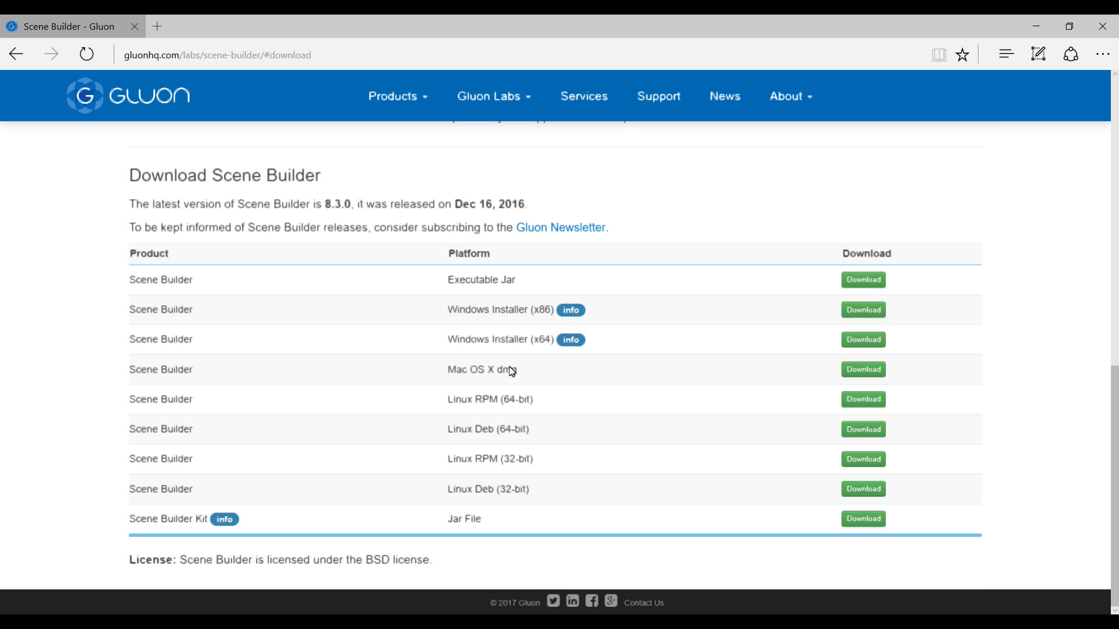
{"action": "mouse_move", "coordinate": [760, 311]}
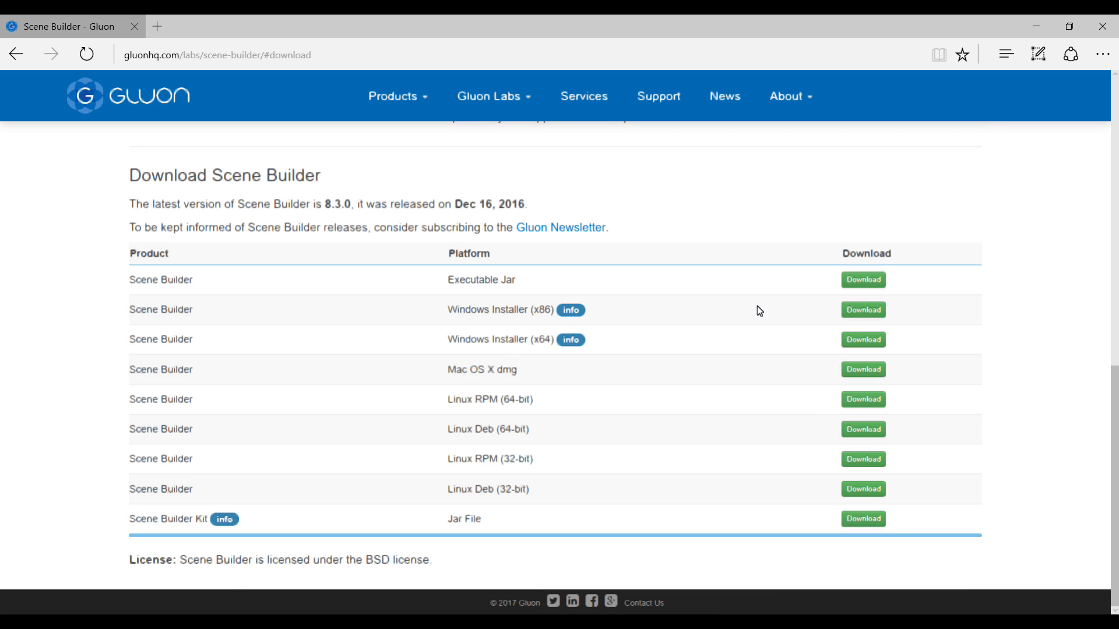
Download and save the Windows Installer (x64), SceneBuilder-8.3.0.exe
{"action": "left_click", "coordinate": [862, 340]}
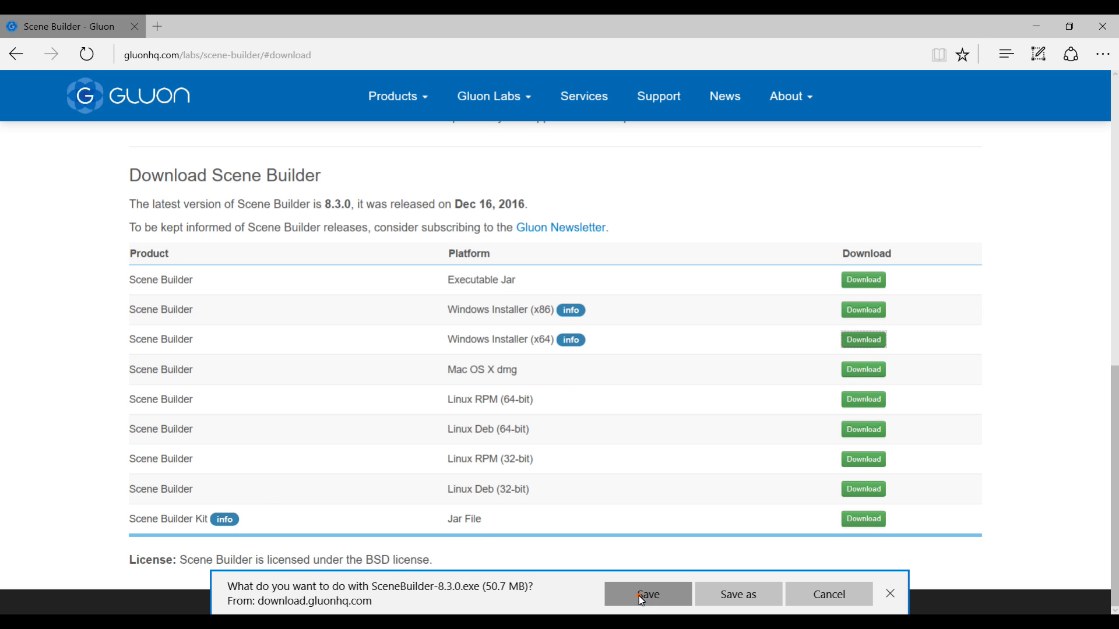
{"action": "left_click", "coordinate": [646, 594]}
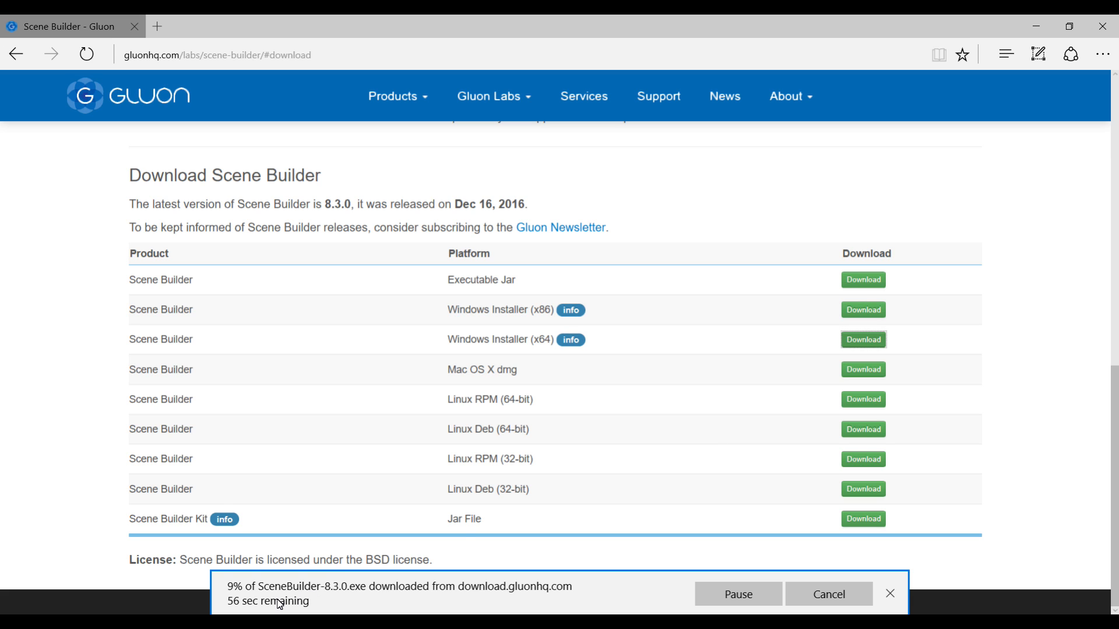
{"action": "mouse_move", "coordinate": [363, 539]}
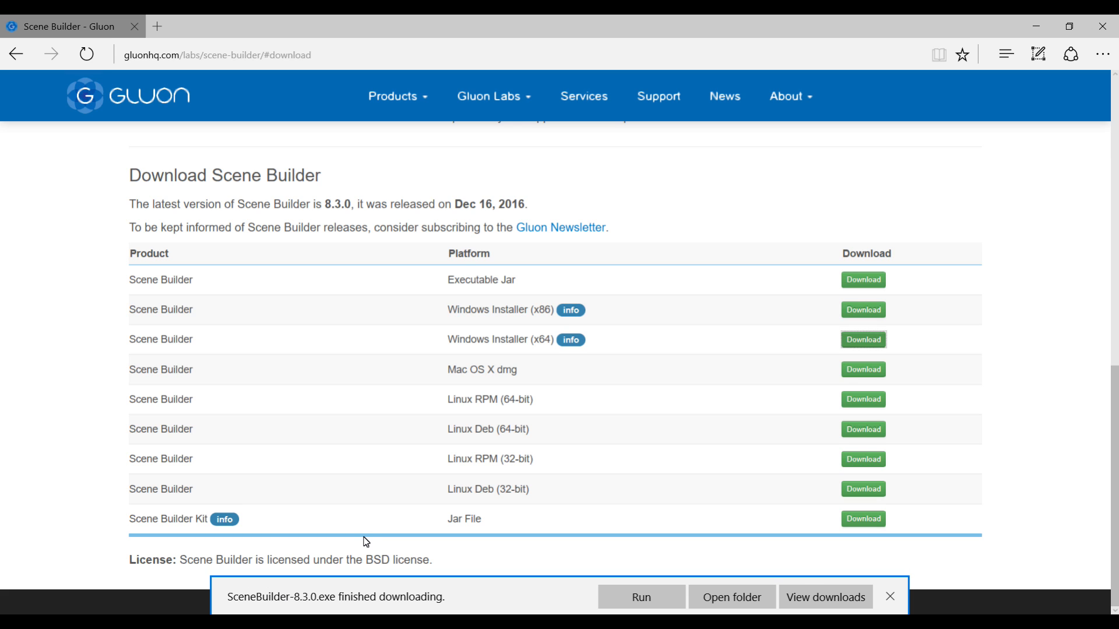
Run the installer, note the AppData\Local\SceneBuilder destination, then cancel setup
{"action": "left_click", "coordinate": [889, 597]}
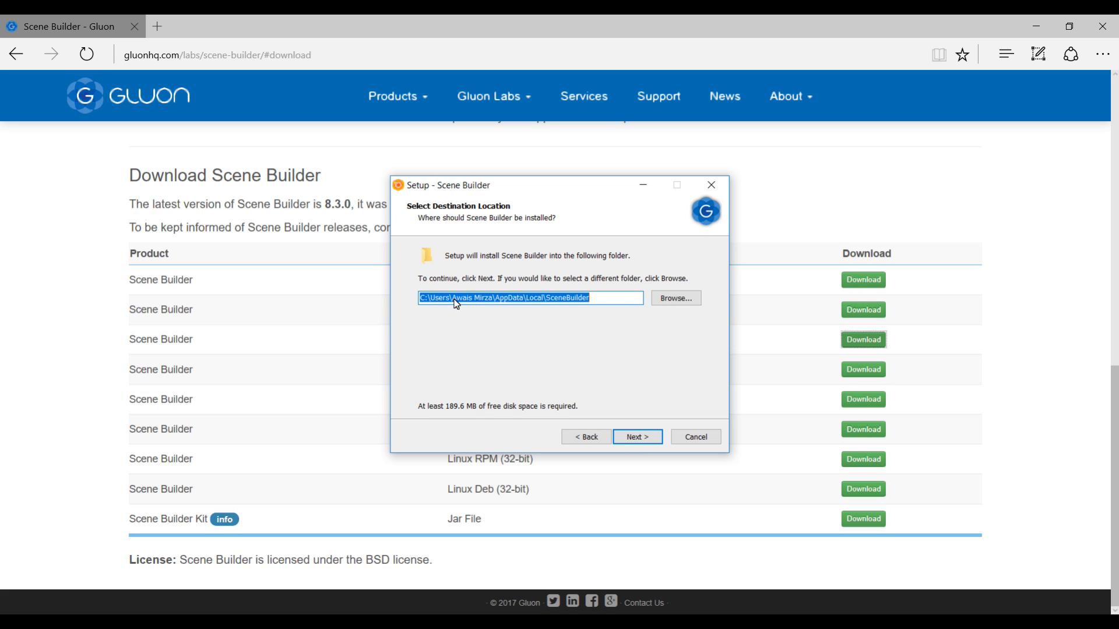
{"action": "mouse_move", "coordinate": [430, 310]}
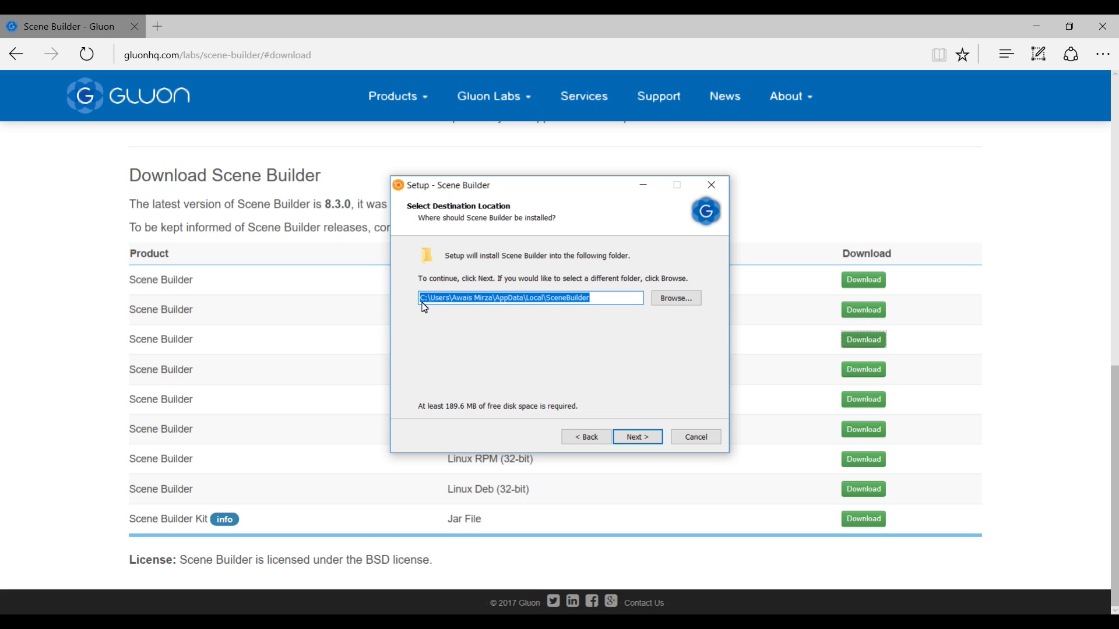
{"action": "mouse_move", "coordinate": [441, 310]}
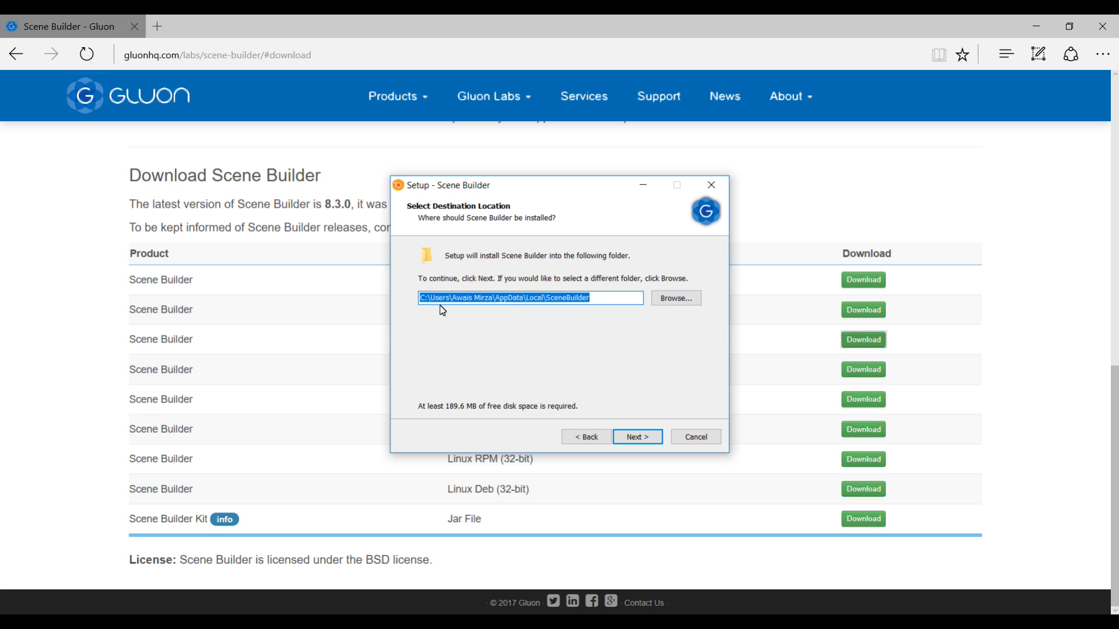
{"action": "mouse_move", "coordinate": [463, 308]}
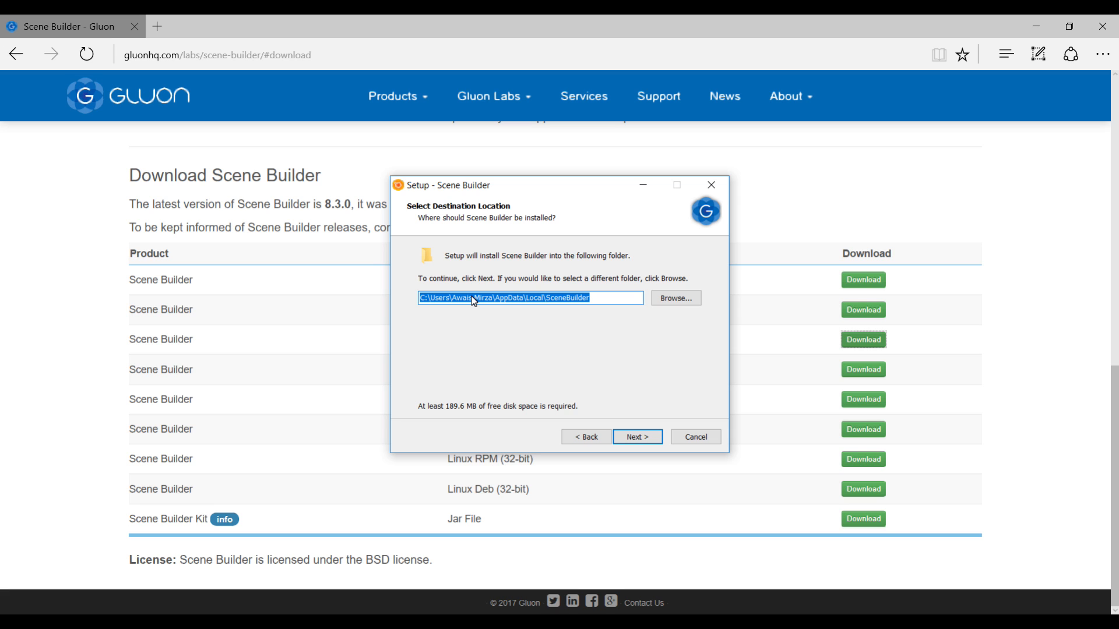
{"action": "mouse_move", "coordinate": [510, 304]}
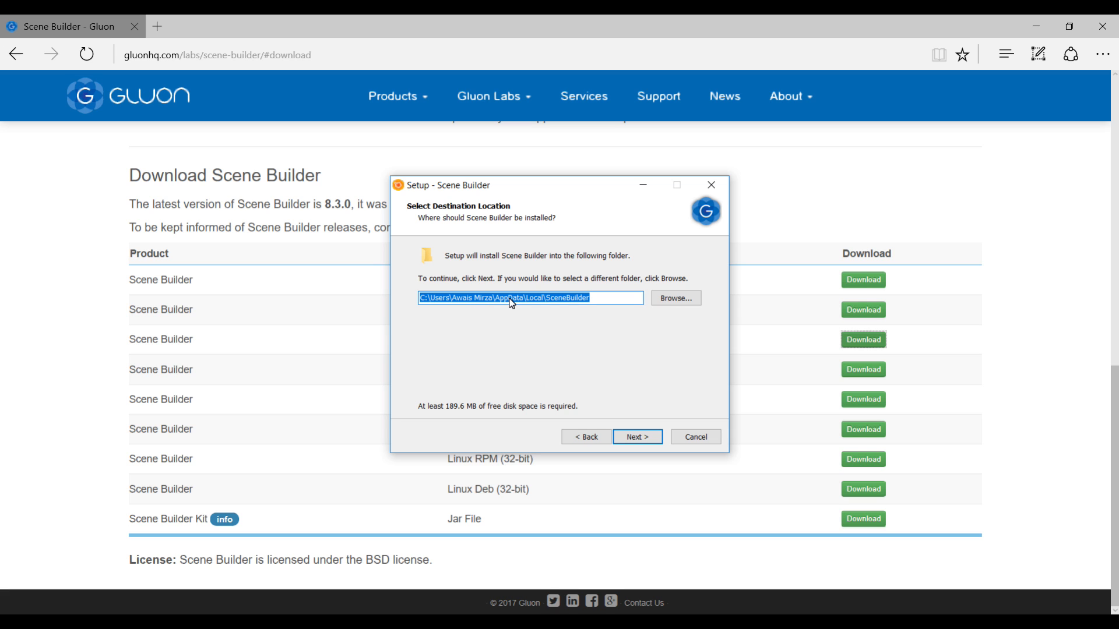
{"action": "mouse_move", "coordinate": [586, 325]}
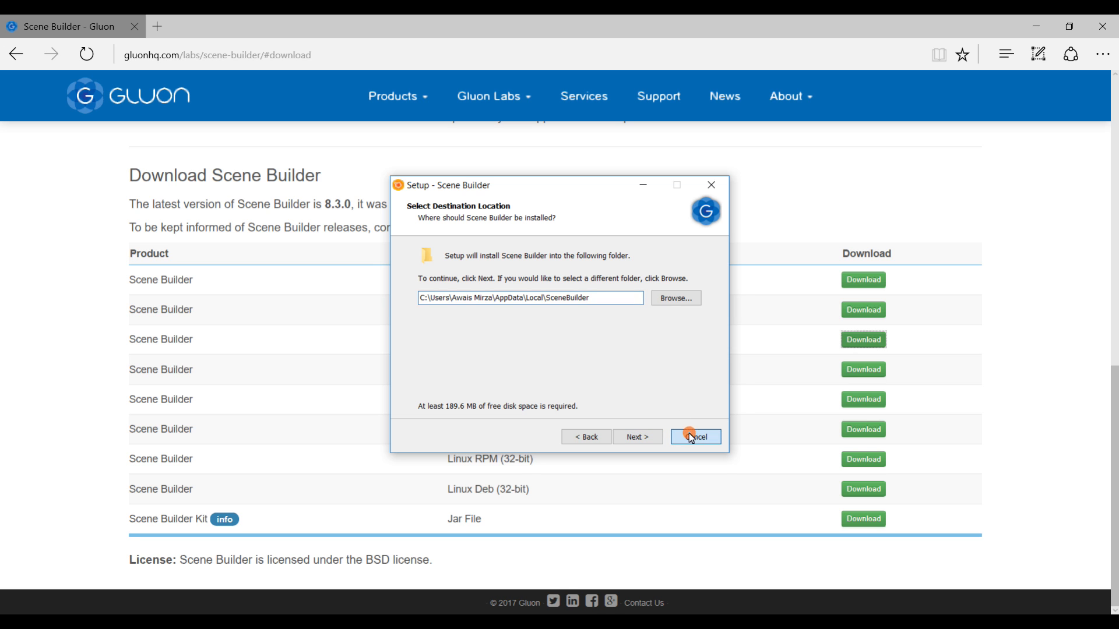
{"action": "left_click", "coordinate": [693, 436]}
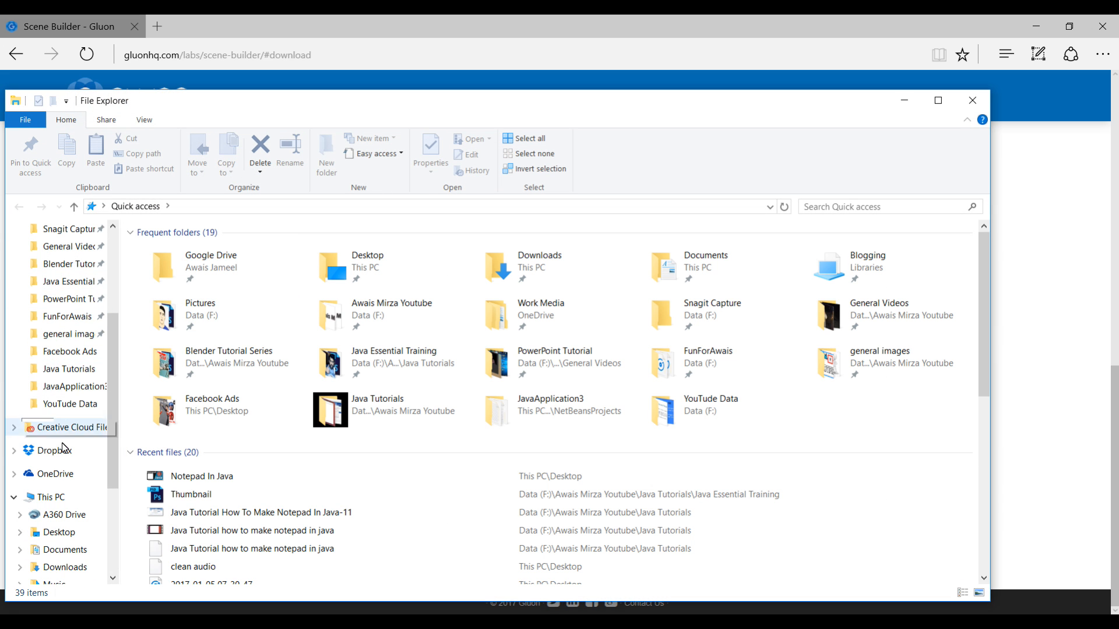
Browse C:\Users\<user>\AppData\Local and confirm the SceneBuilder folder is there
{"action": "left_click", "coordinate": [50, 496]}
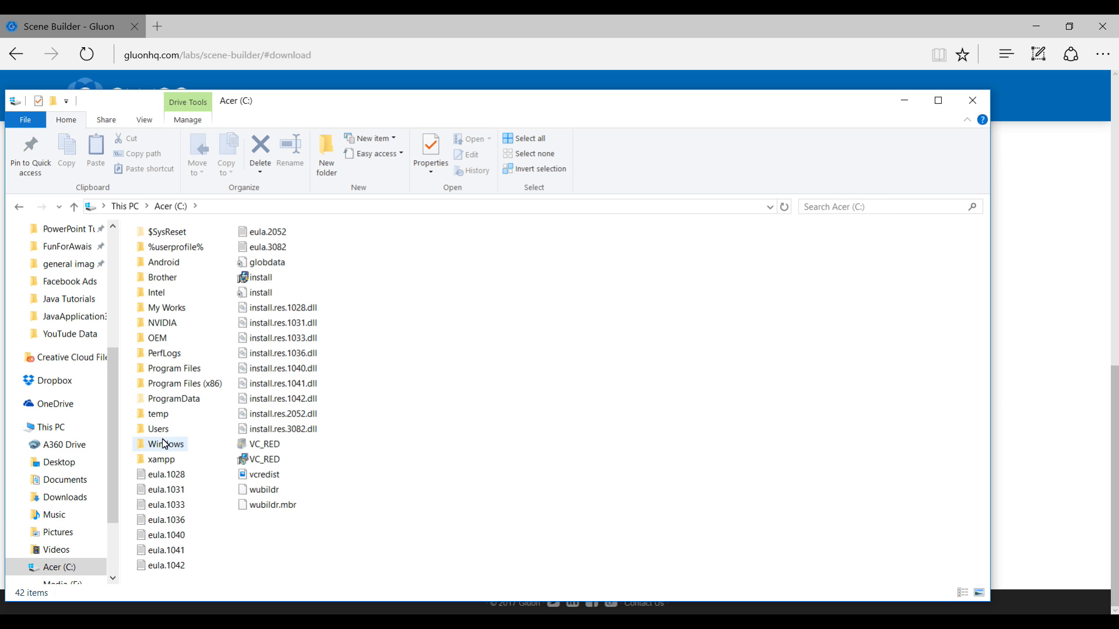
{"action": "double_click", "coordinate": [157, 429]}
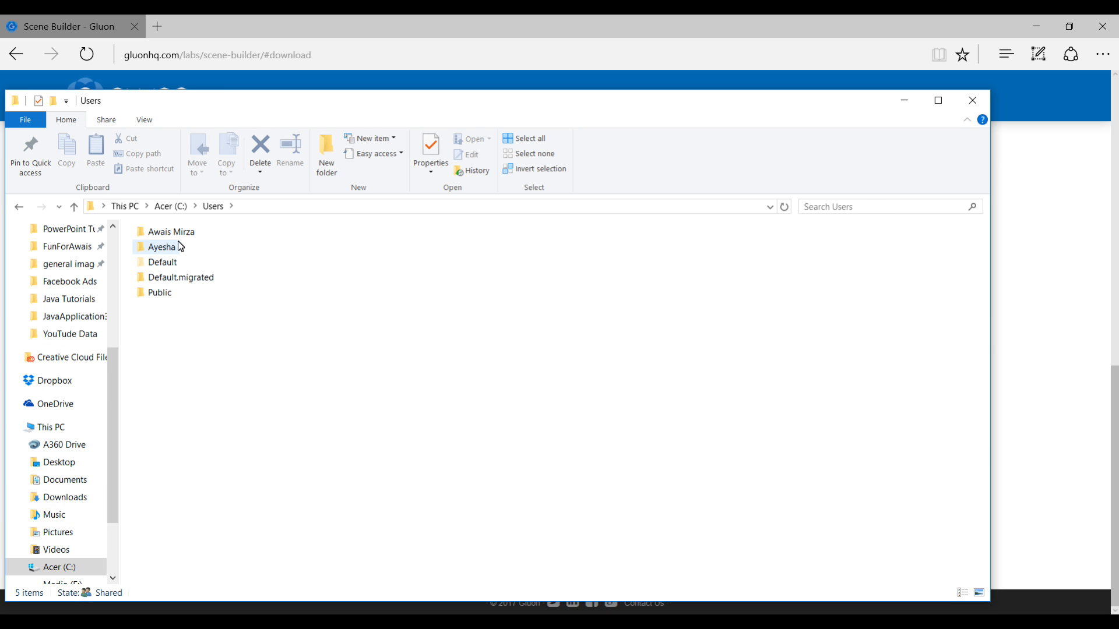
{"action": "double_click", "coordinate": [171, 231]}
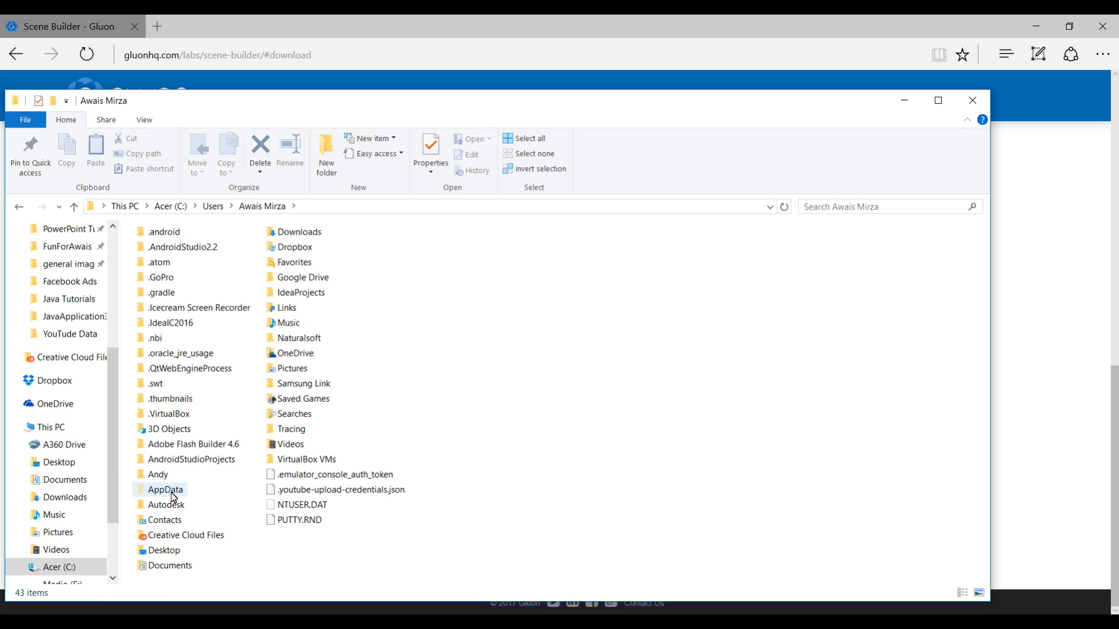
{"action": "double_click", "coordinate": [166, 490]}
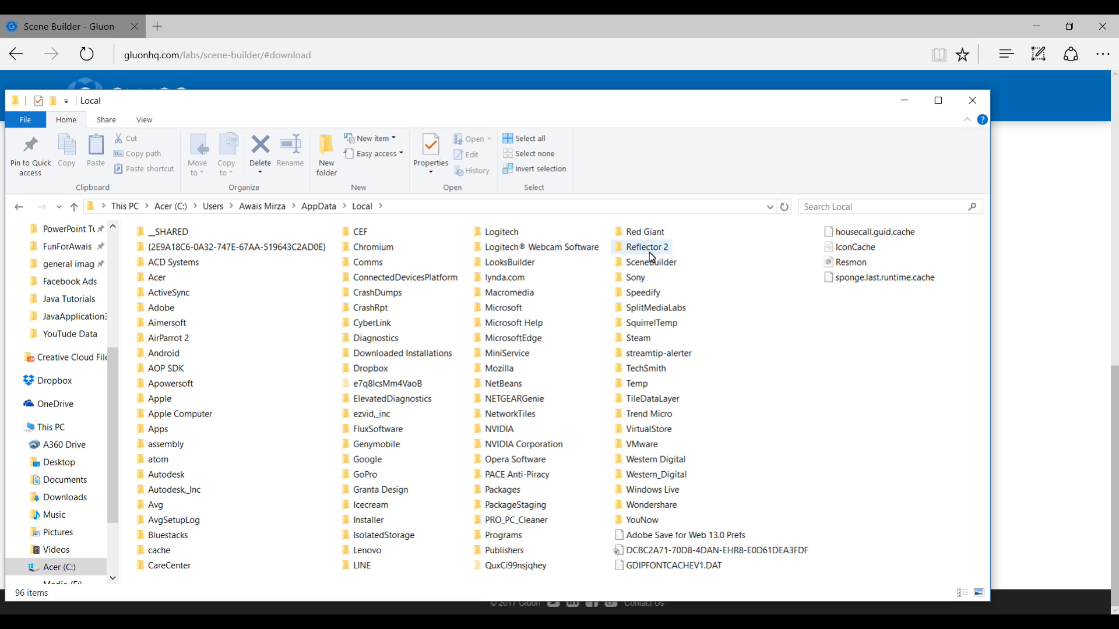
{"action": "left_click", "coordinate": [650, 262]}
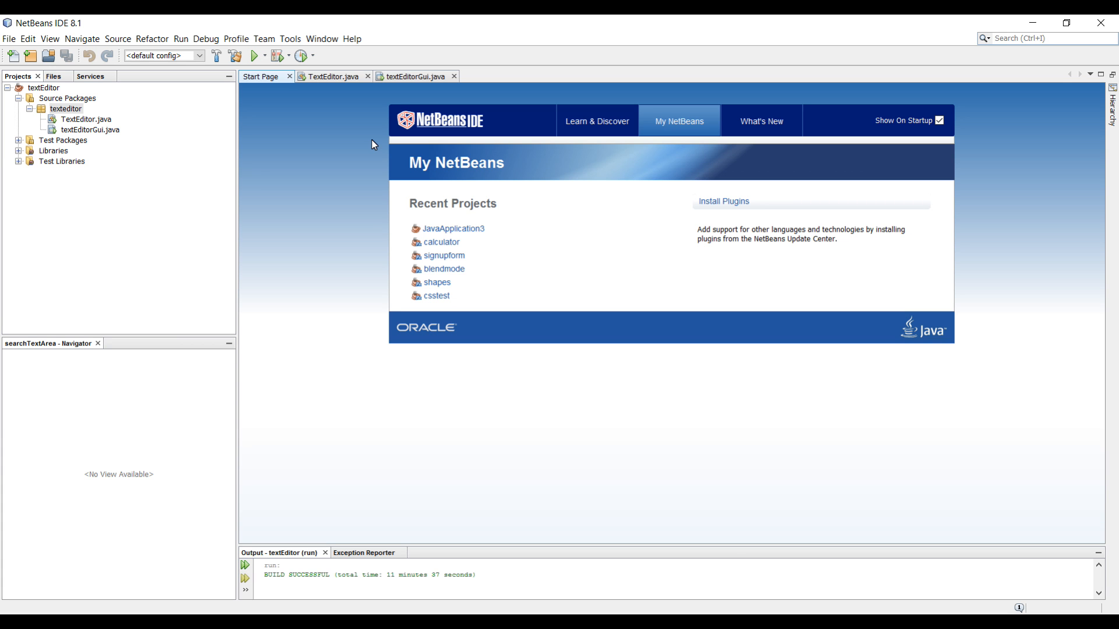
In Tools > Options > Java > JavaFX, list the Scene Builder Home locations showing AppData\Local\SceneBuilder
{"action": "left_click", "coordinate": [290, 38]}
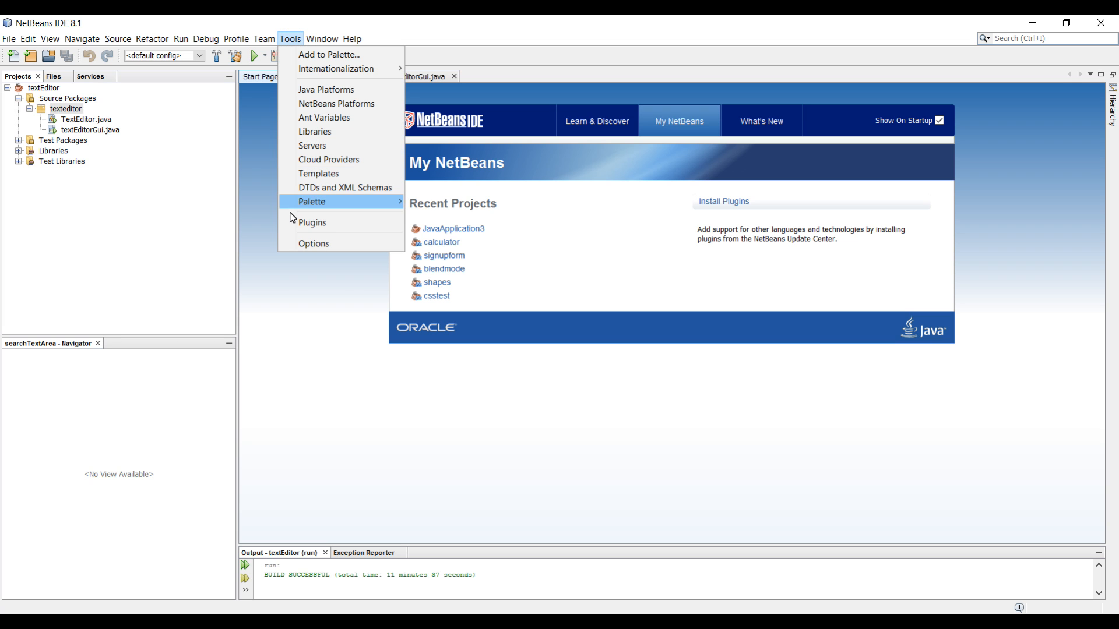
{"action": "left_click", "coordinate": [313, 243]}
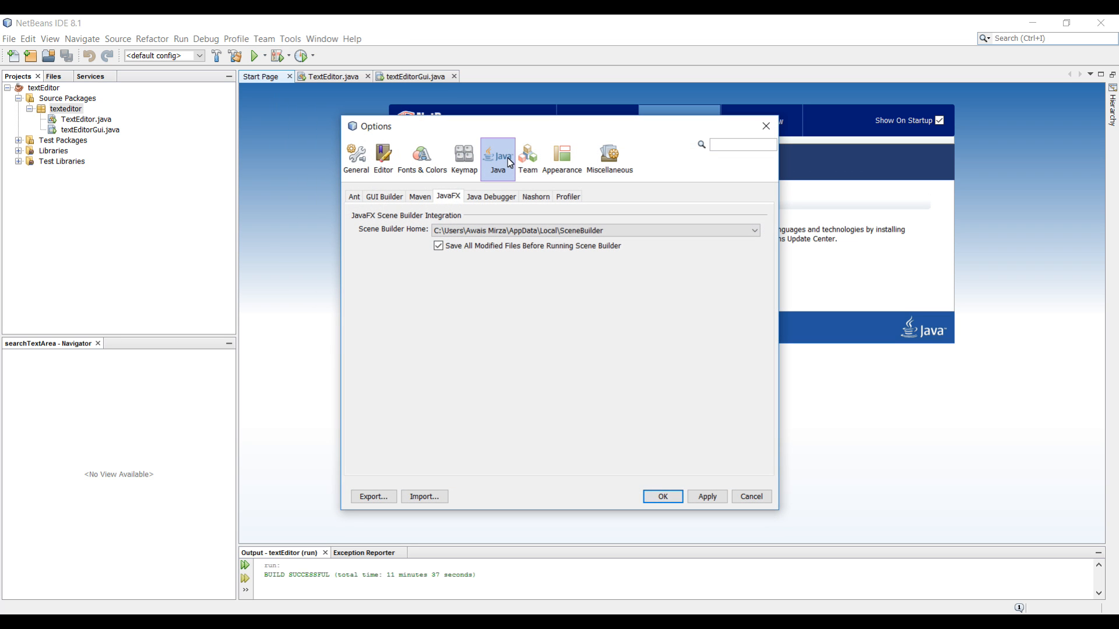
{"action": "mouse_move", "coordinate": [384, 197]}
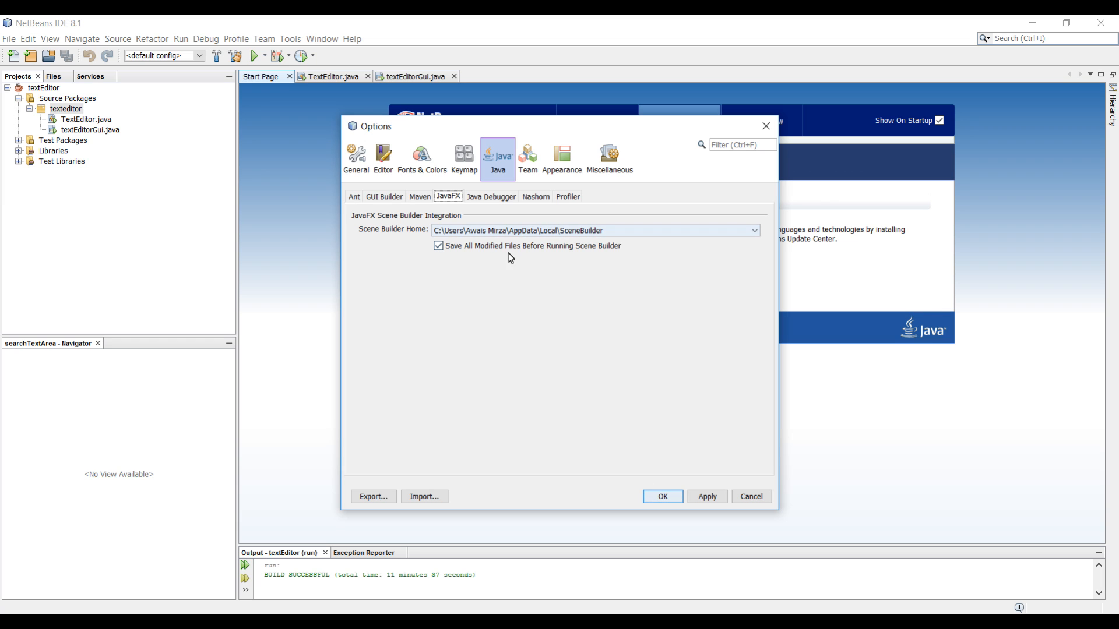
{"action": "mouse_move", "coordinate": [479, 238]}
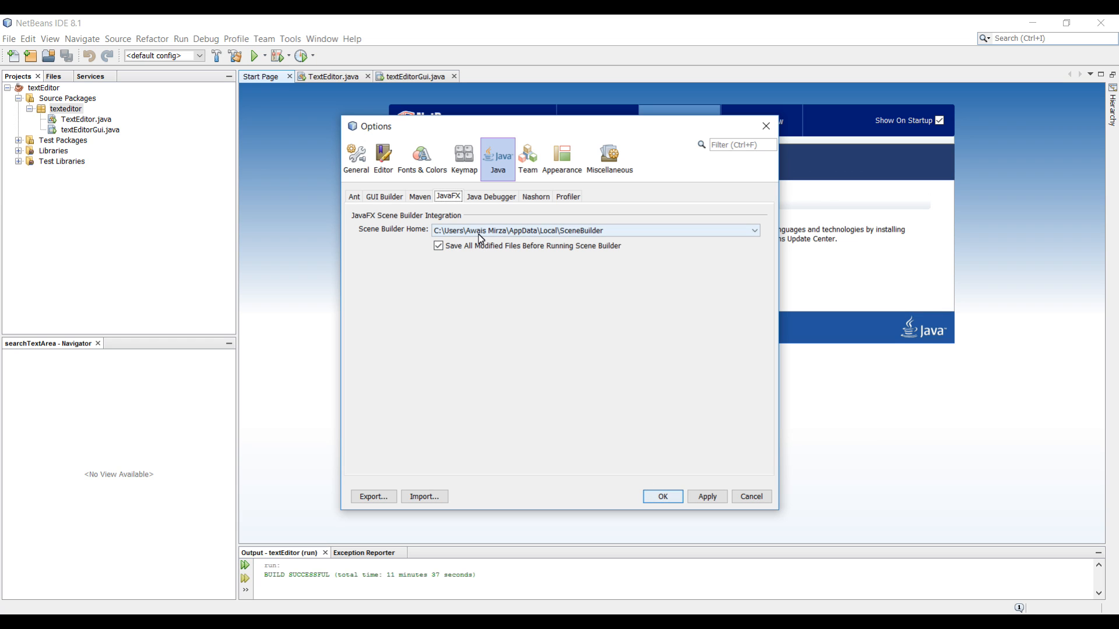
{"action": "left_click", "coordinate": [752, 230]}
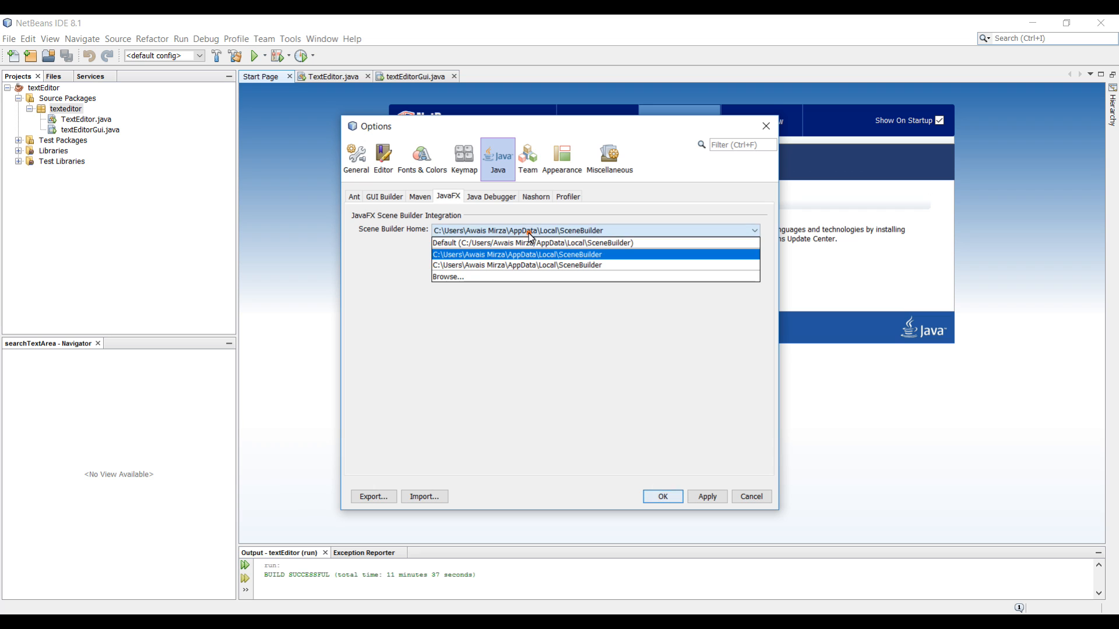
{"action": "mouse_move", "coordinate": [479, 280]}
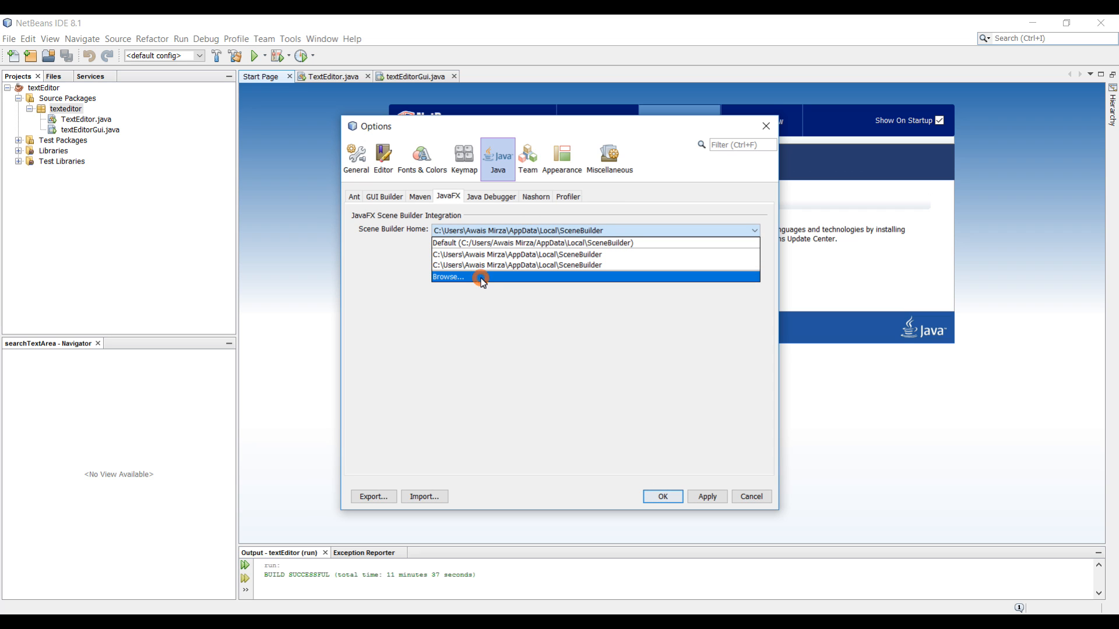
{"action": "left_click", "coordinate": [448, 278]}
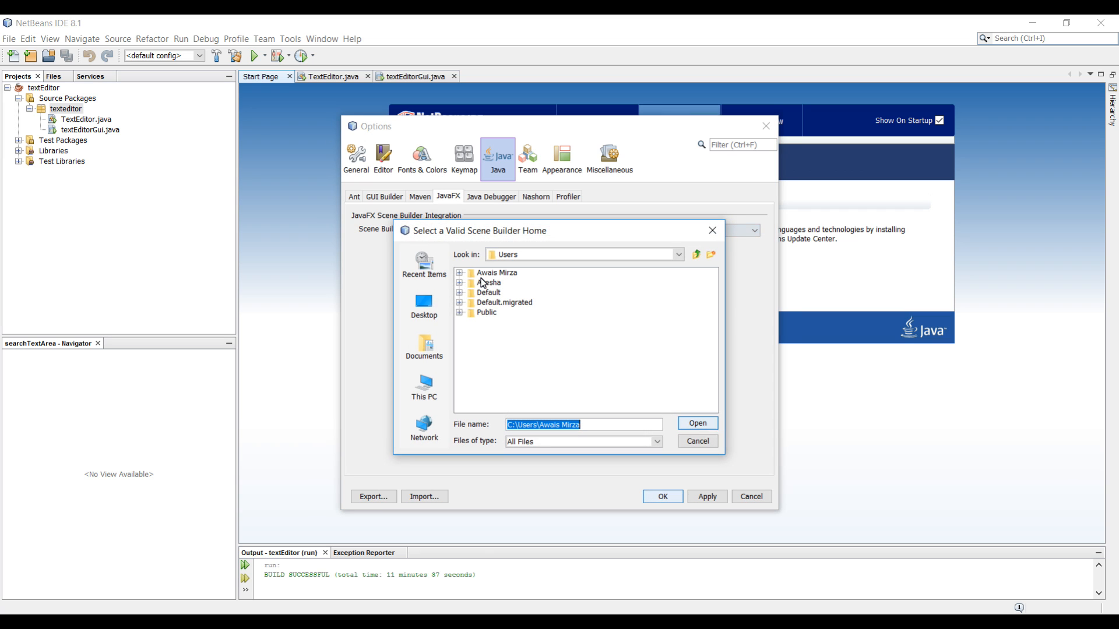
{"action": "double_click", "coordinate": [496, 273]}
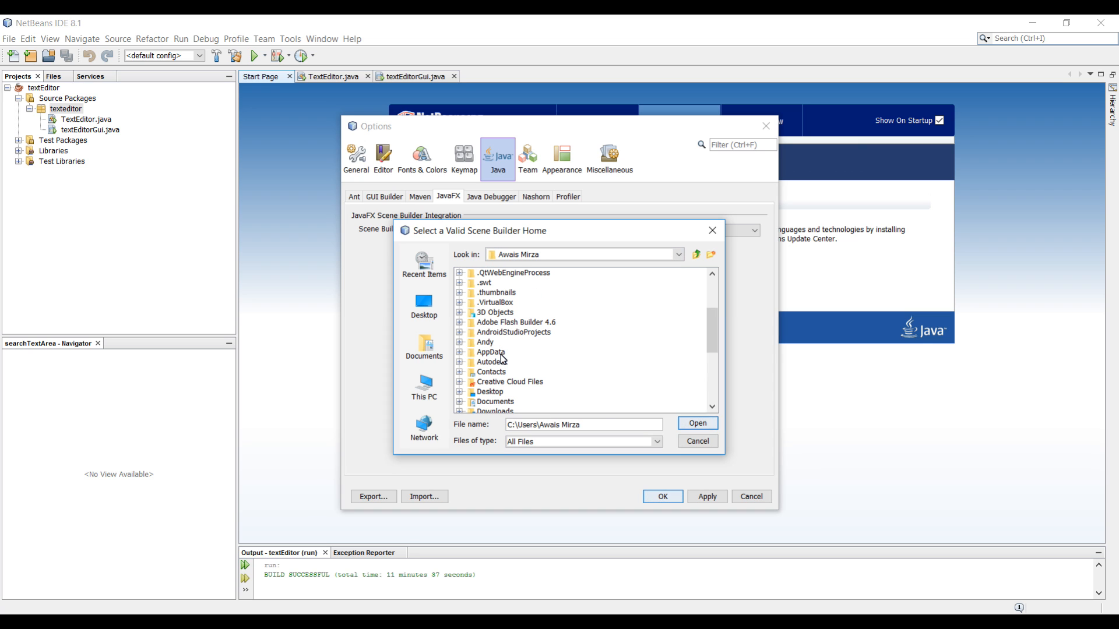
{"action": "double_click", "coordinate": [490, 352]}
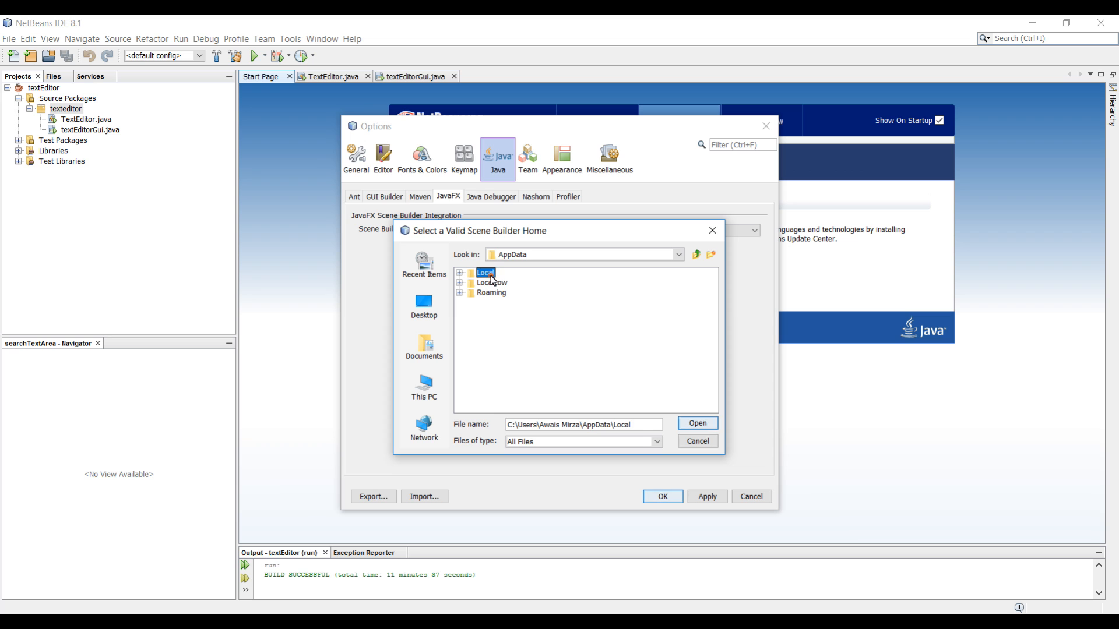
{"action": "double_click", "coordinate": [486, 273]}
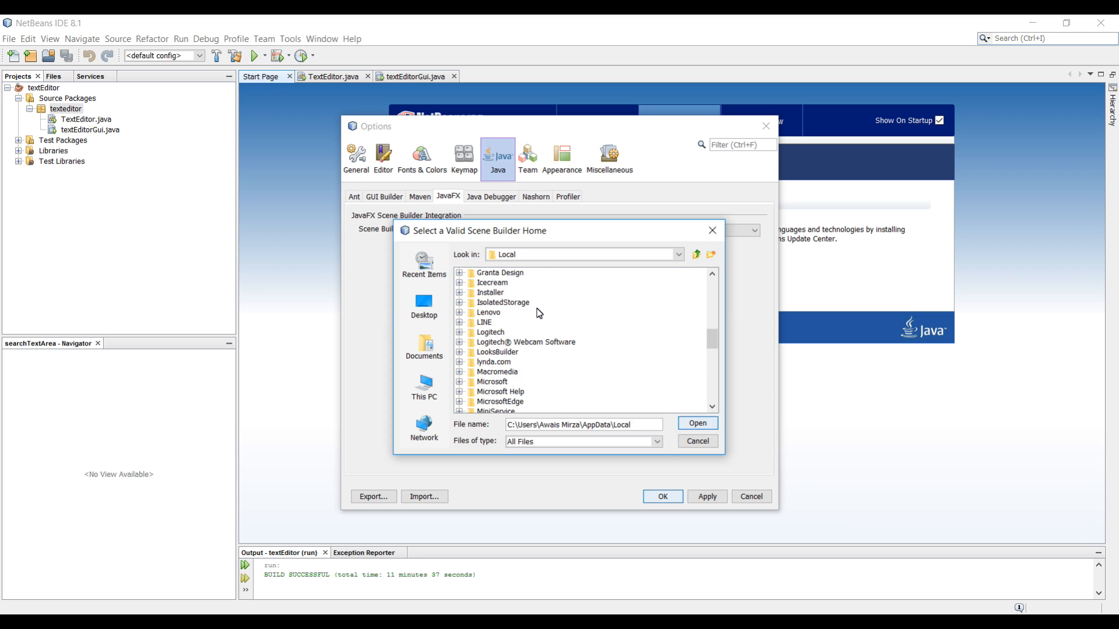
{"action": "scroll", "scroll_direction": "down", "scroll_amount": 3}
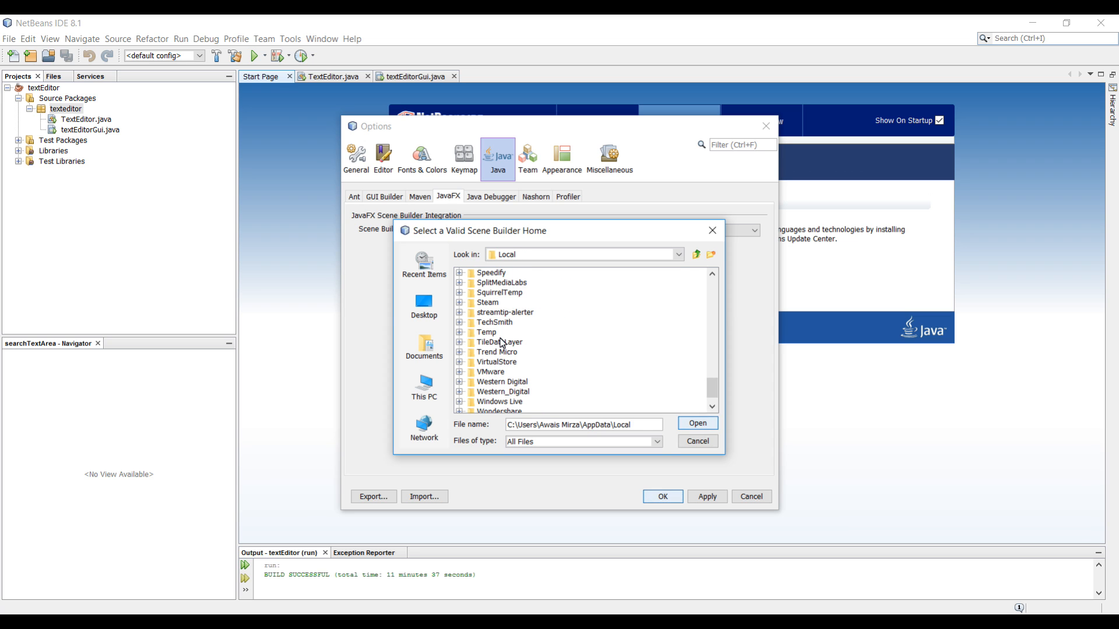
{"action": "mouse_move", "coordinate": [524, 304]}
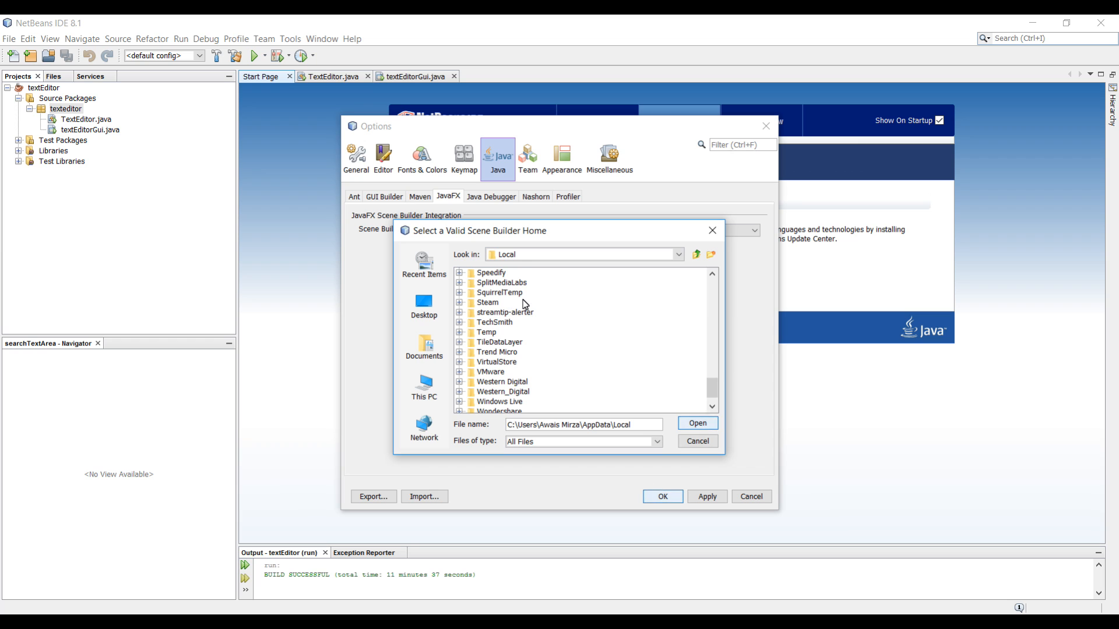
{"action": "double_click", "coordinate": [509, 282]}
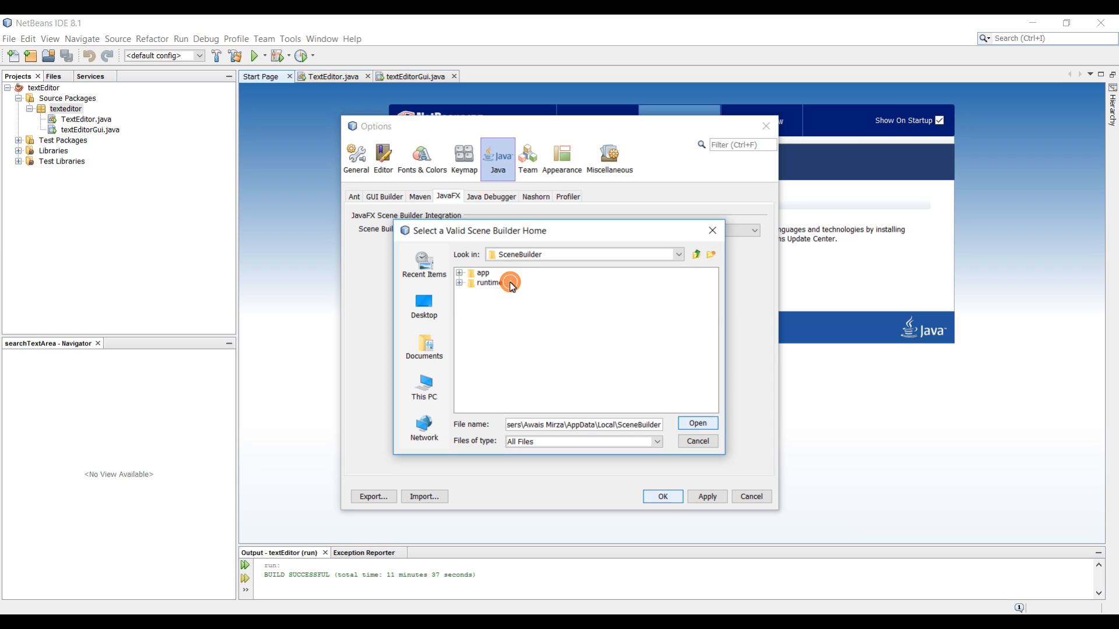
{"action": "double_click", "coordinate": [483, 272]}
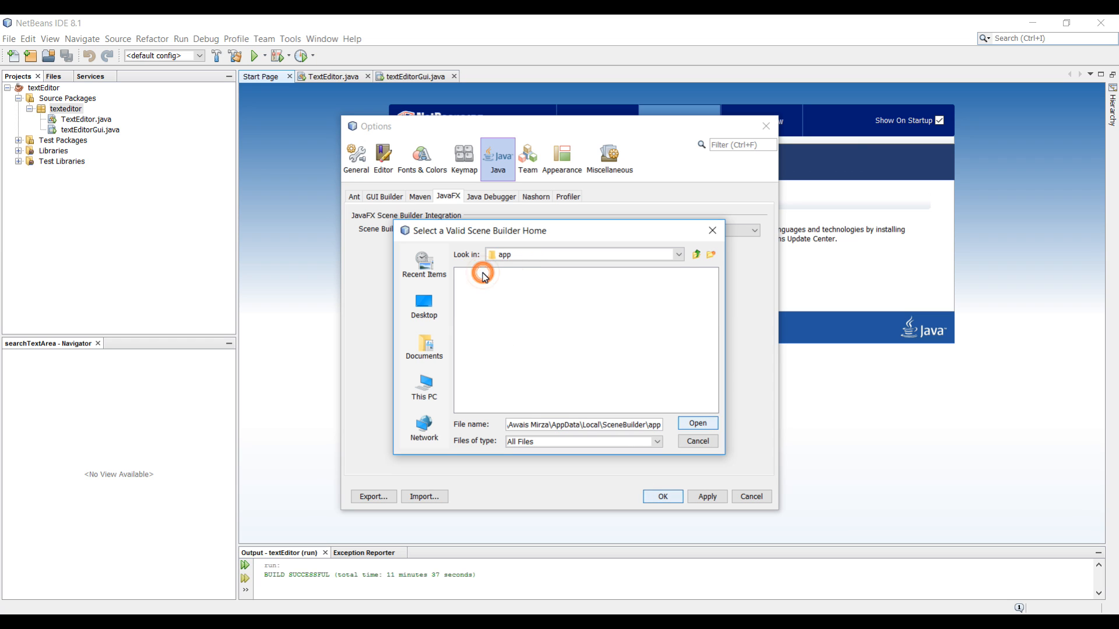
{"action": "left_click", "coordinate": [696, 255]}
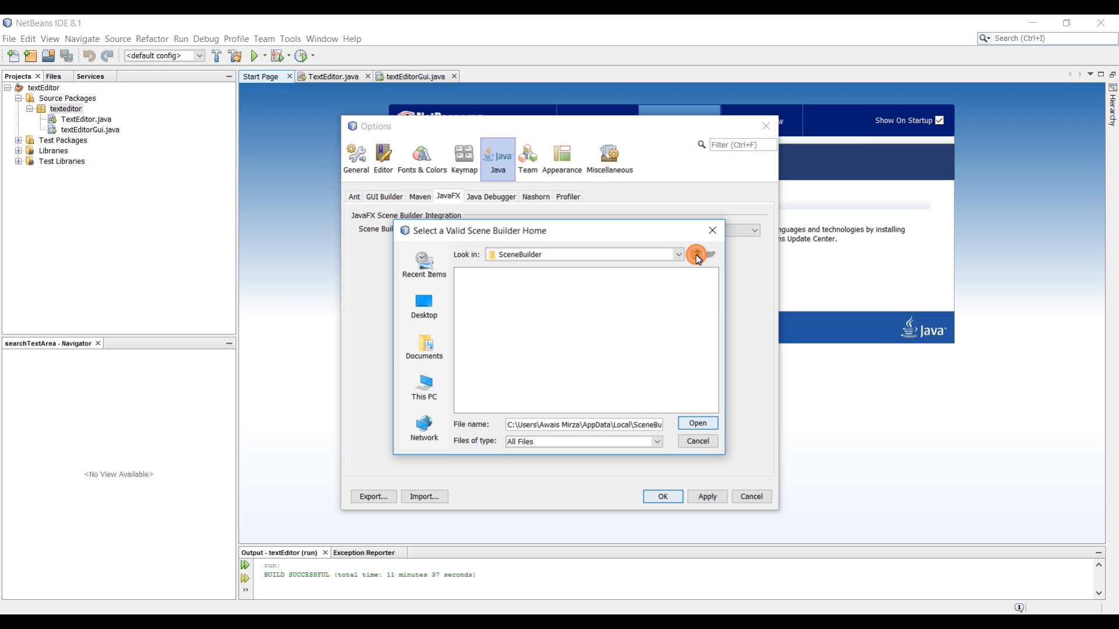
{"action": "left_click", "coordinate": [695, 256]}
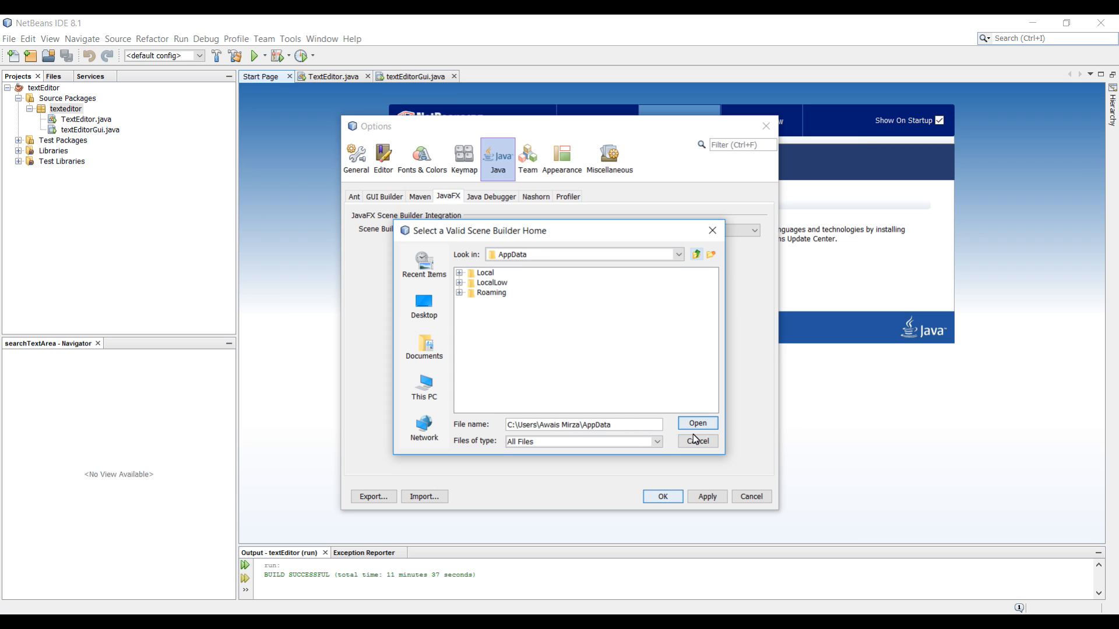
{"action": "left_click", "coordinate": [696, 423]}
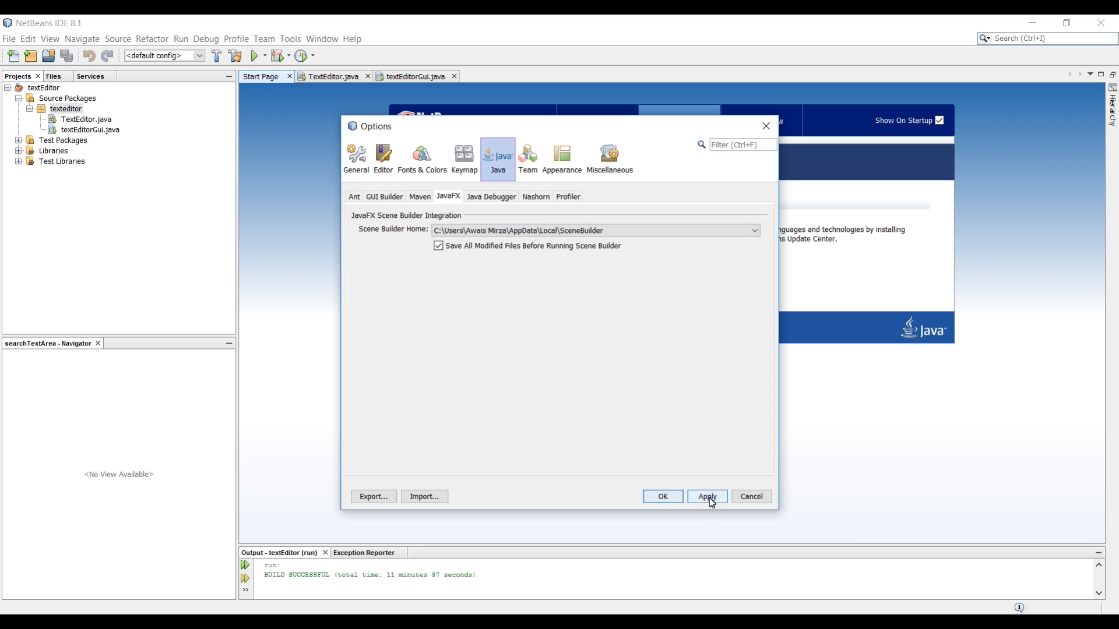
Save the Scene Builder Home setting with OK and go to File to close all projects
{"action": "left_click", "coordinate": [661, 497]}
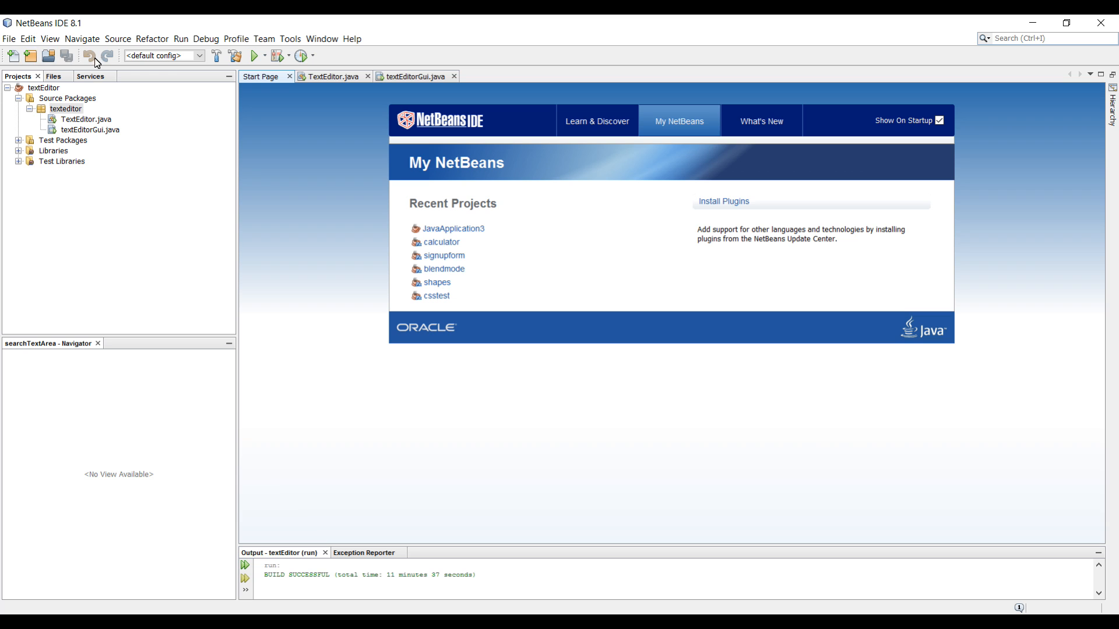
{"action": "left_click", "coordinate": [9, 39]}
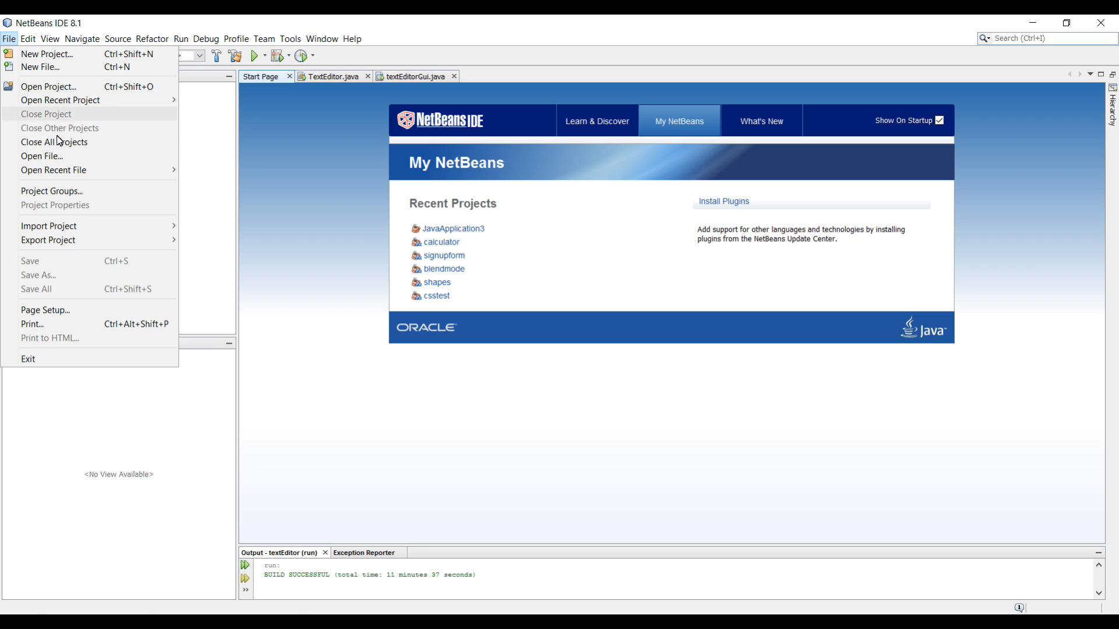
{"action": "mouse_move", "coordinate": [59, 128]}
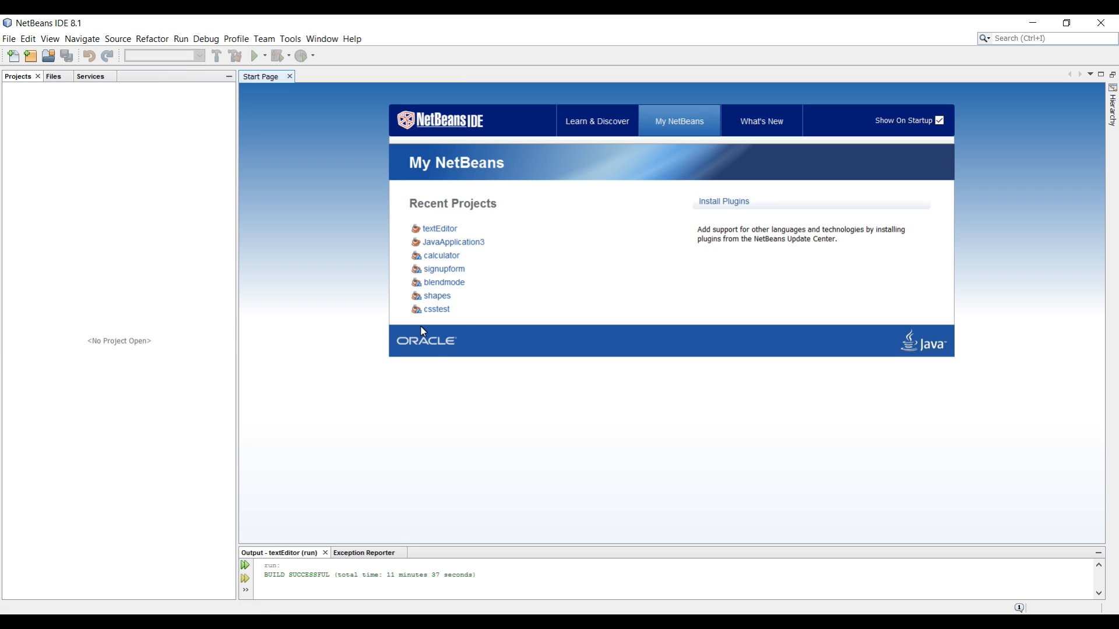
{"action": "mouse_move", "coordinate": [564, 367]}
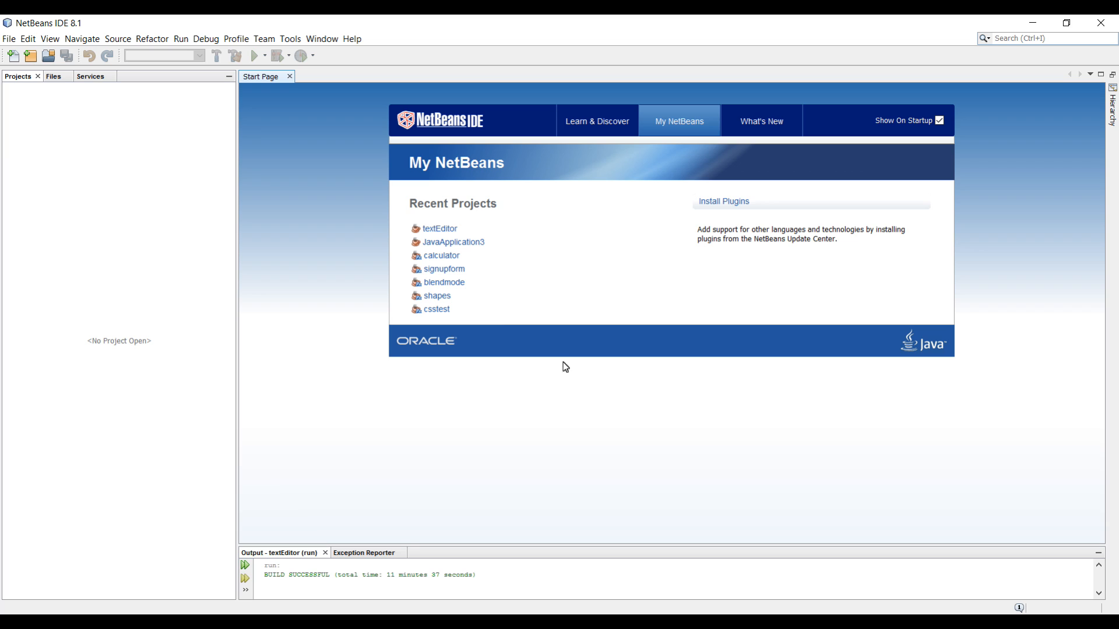
{"action": "mouse_move", "coordinate": [517, 300]}
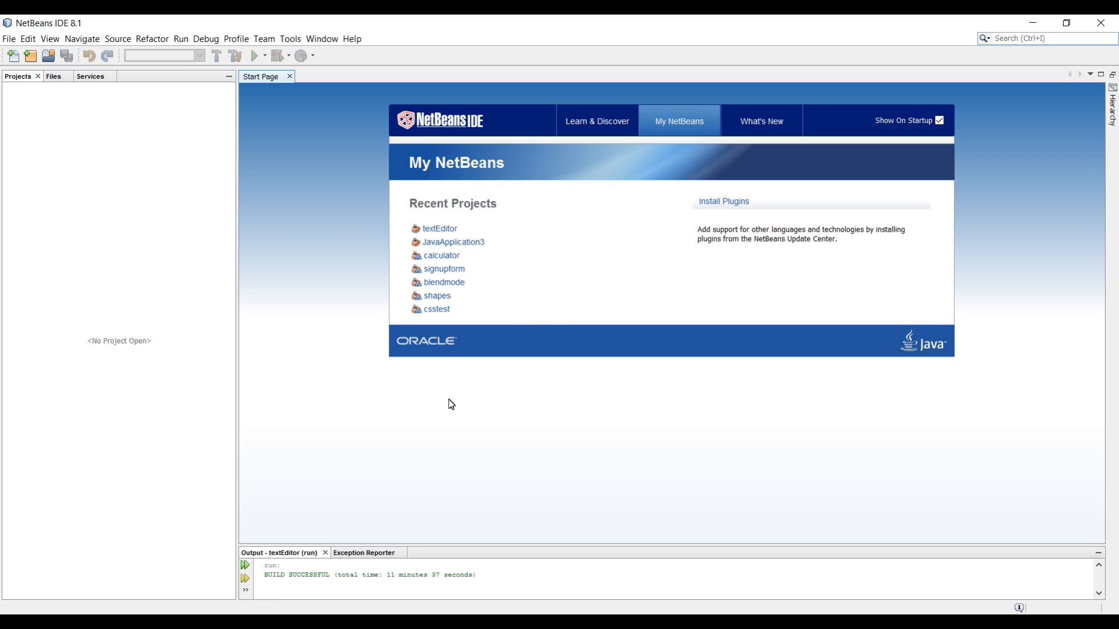
{"action": "mouse_move", "coordinate": [450, 363]}
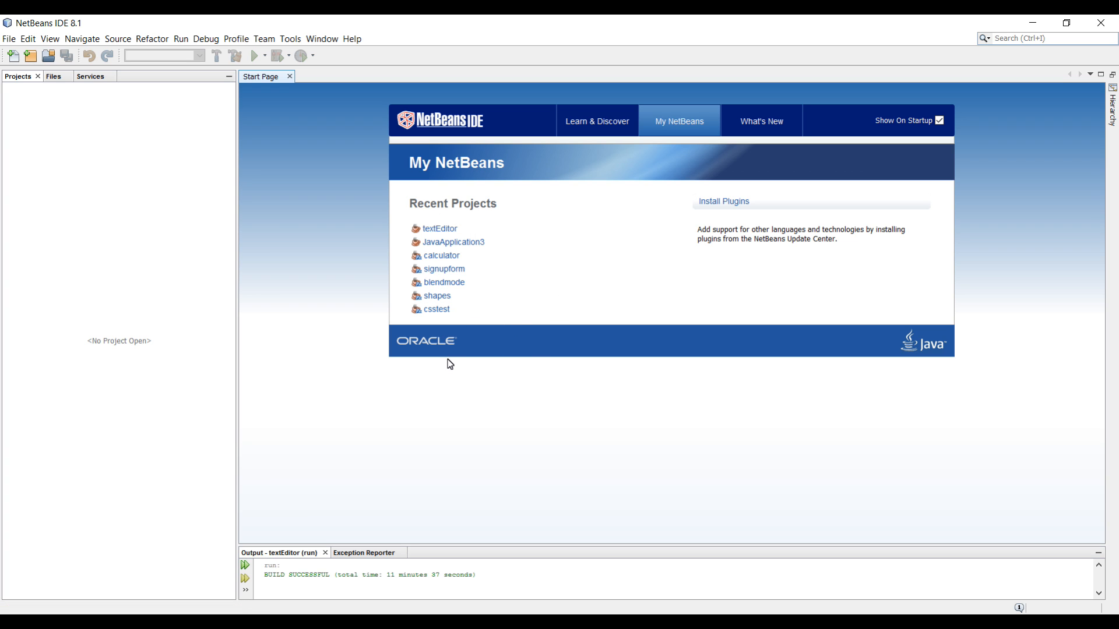